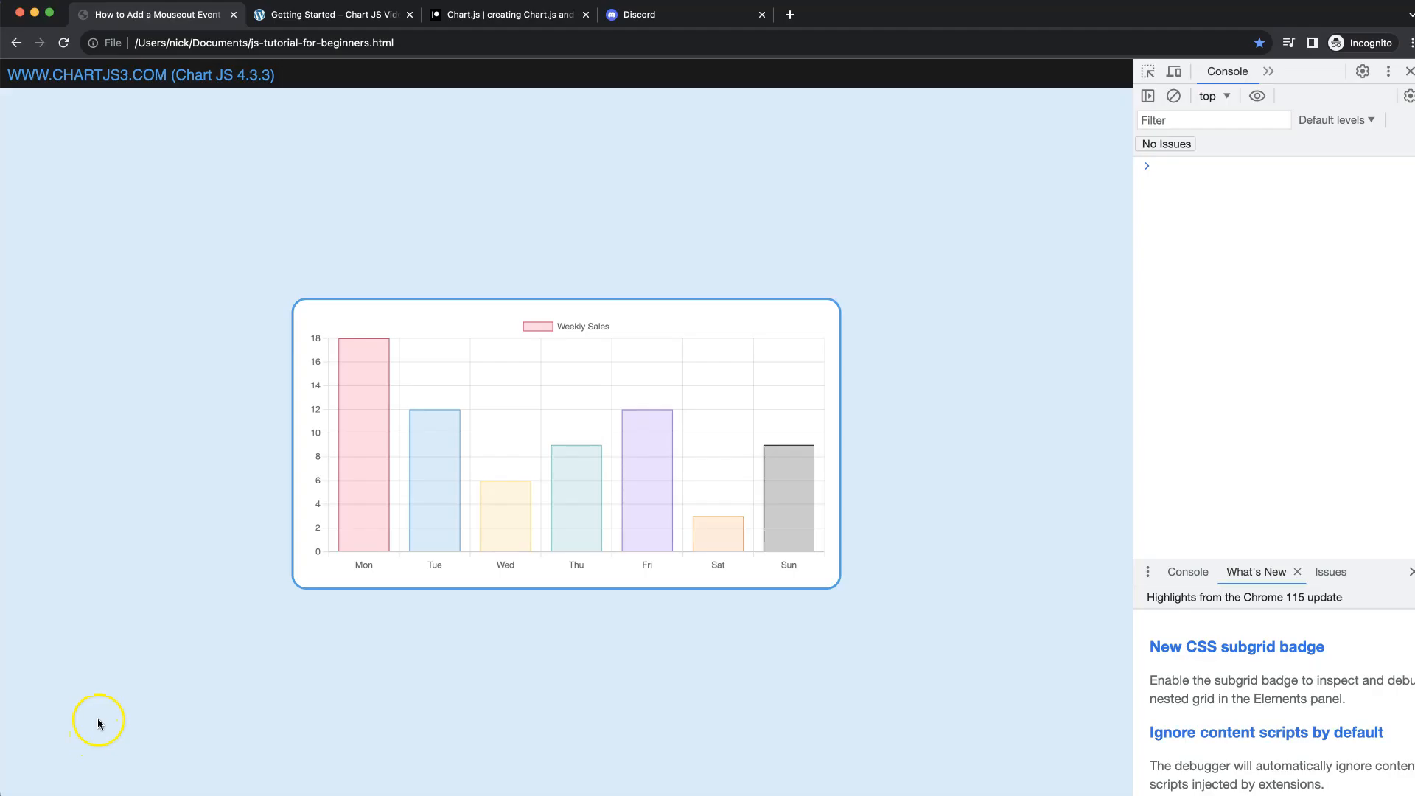
mouse_move(547, 423)
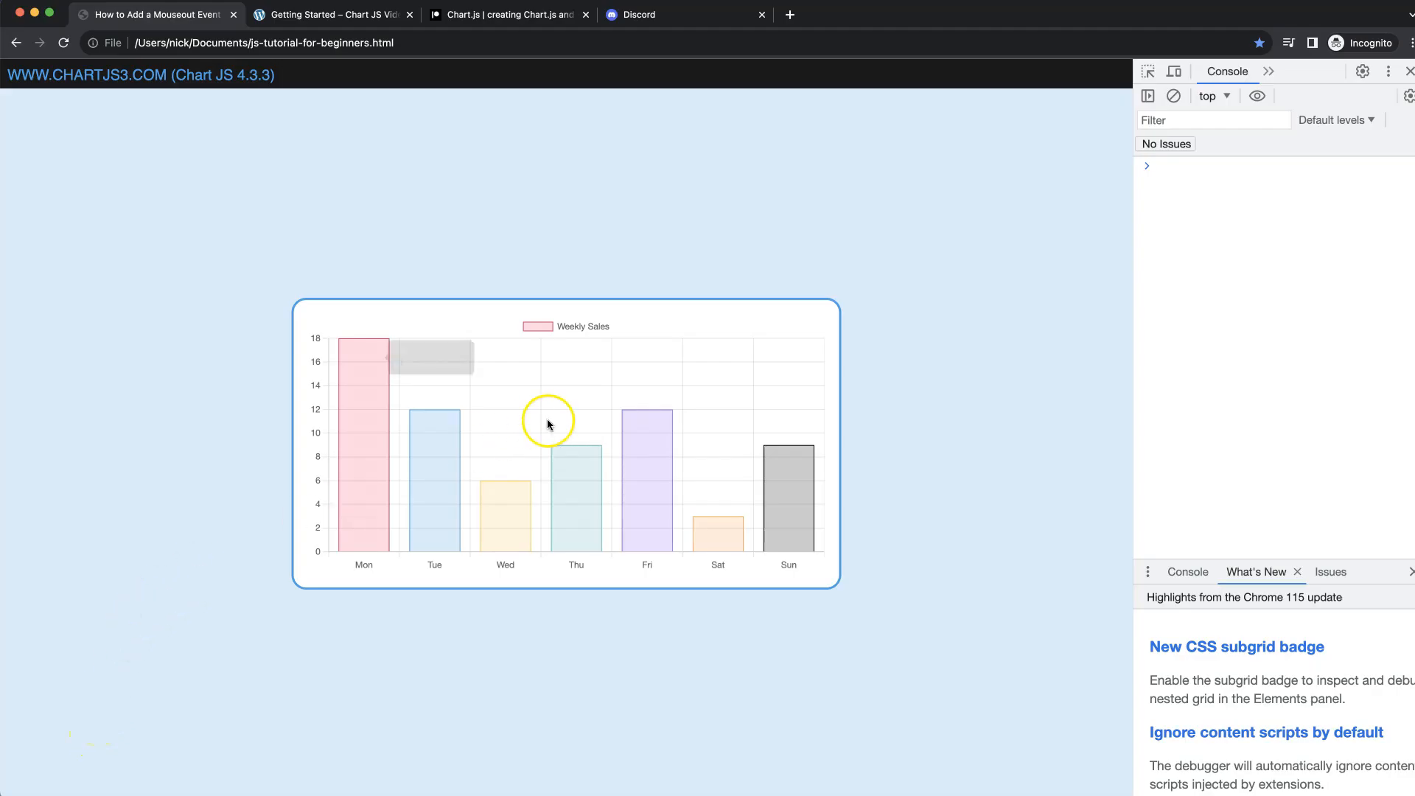
mouse_move(620, 391)
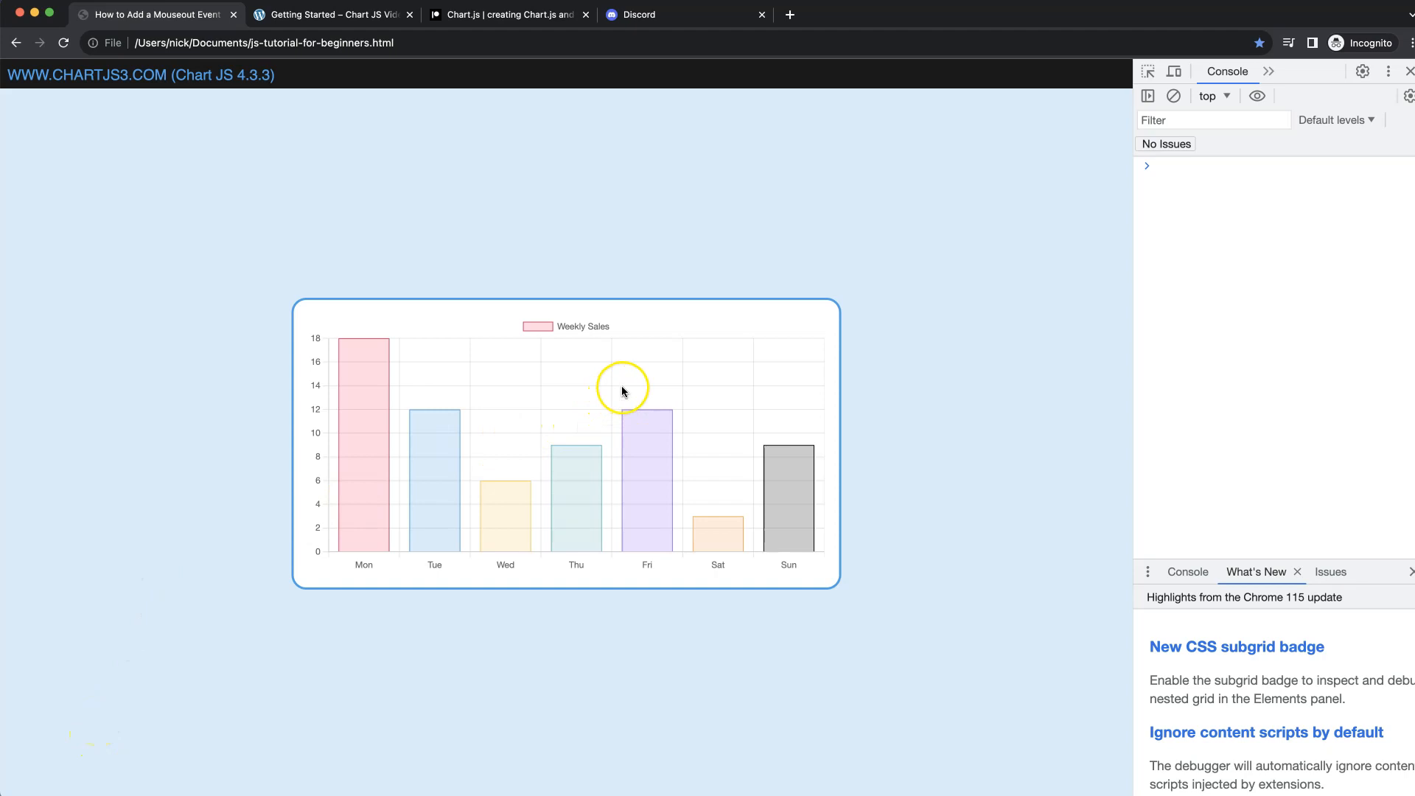
mouse_move(662, 407)
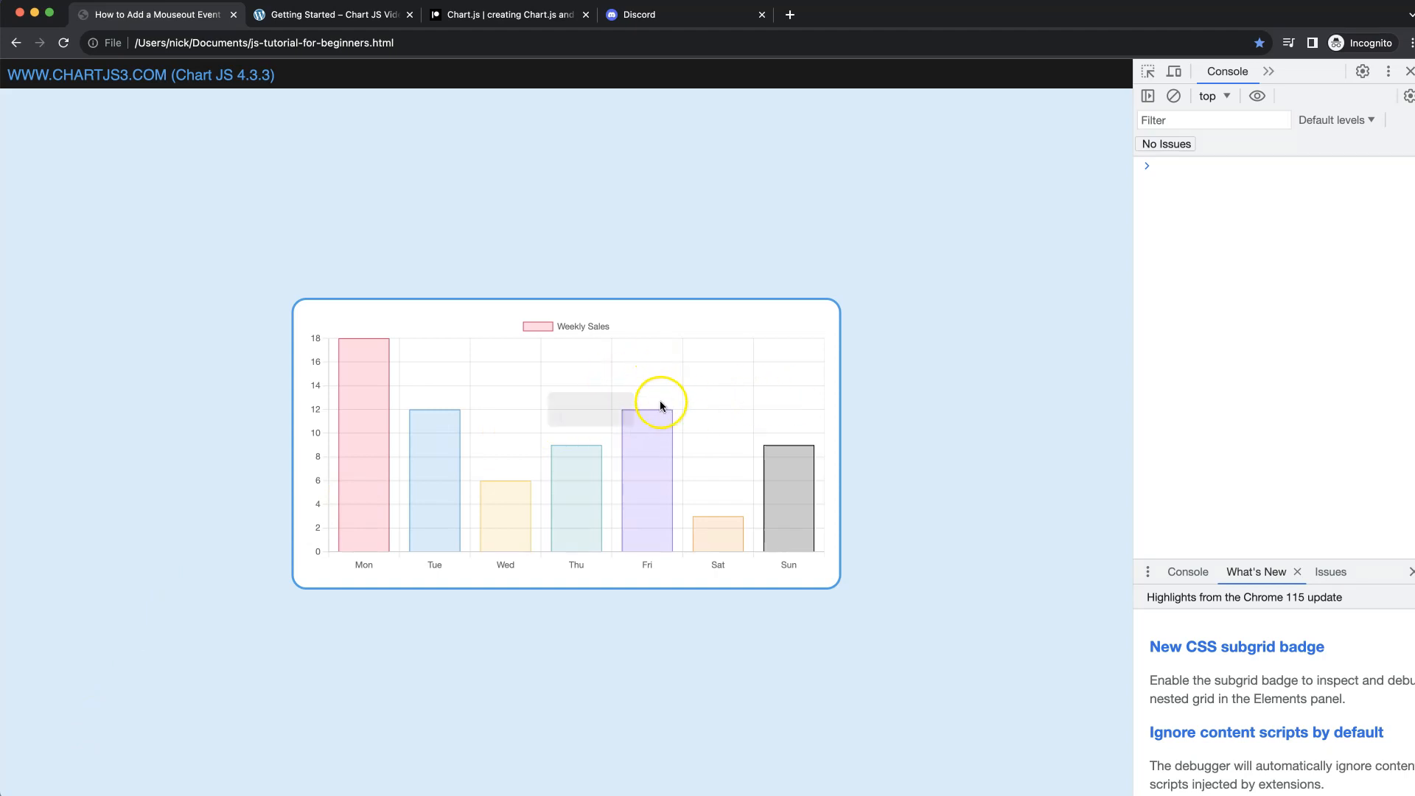
mouse_move(818, 210)
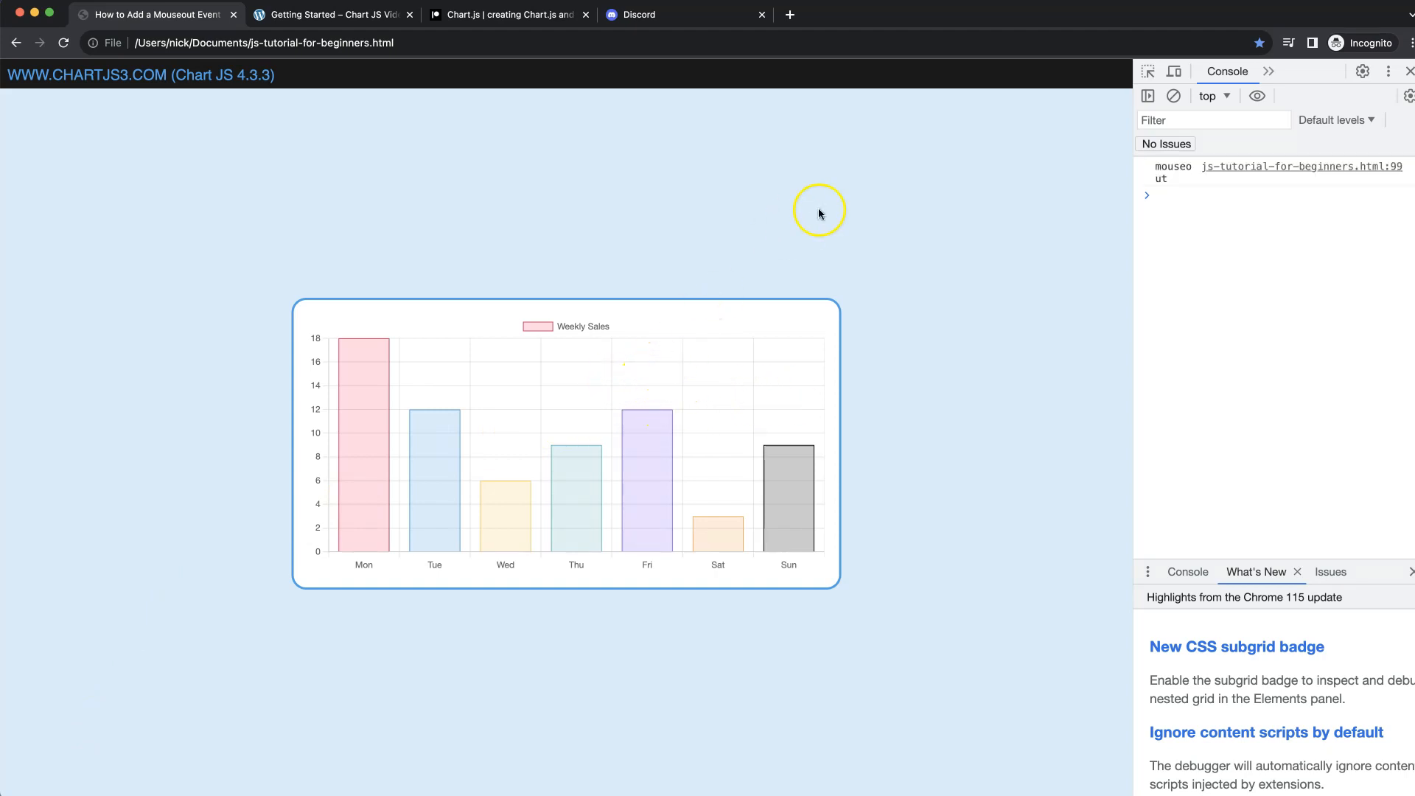
mouse_move(1159, 170)
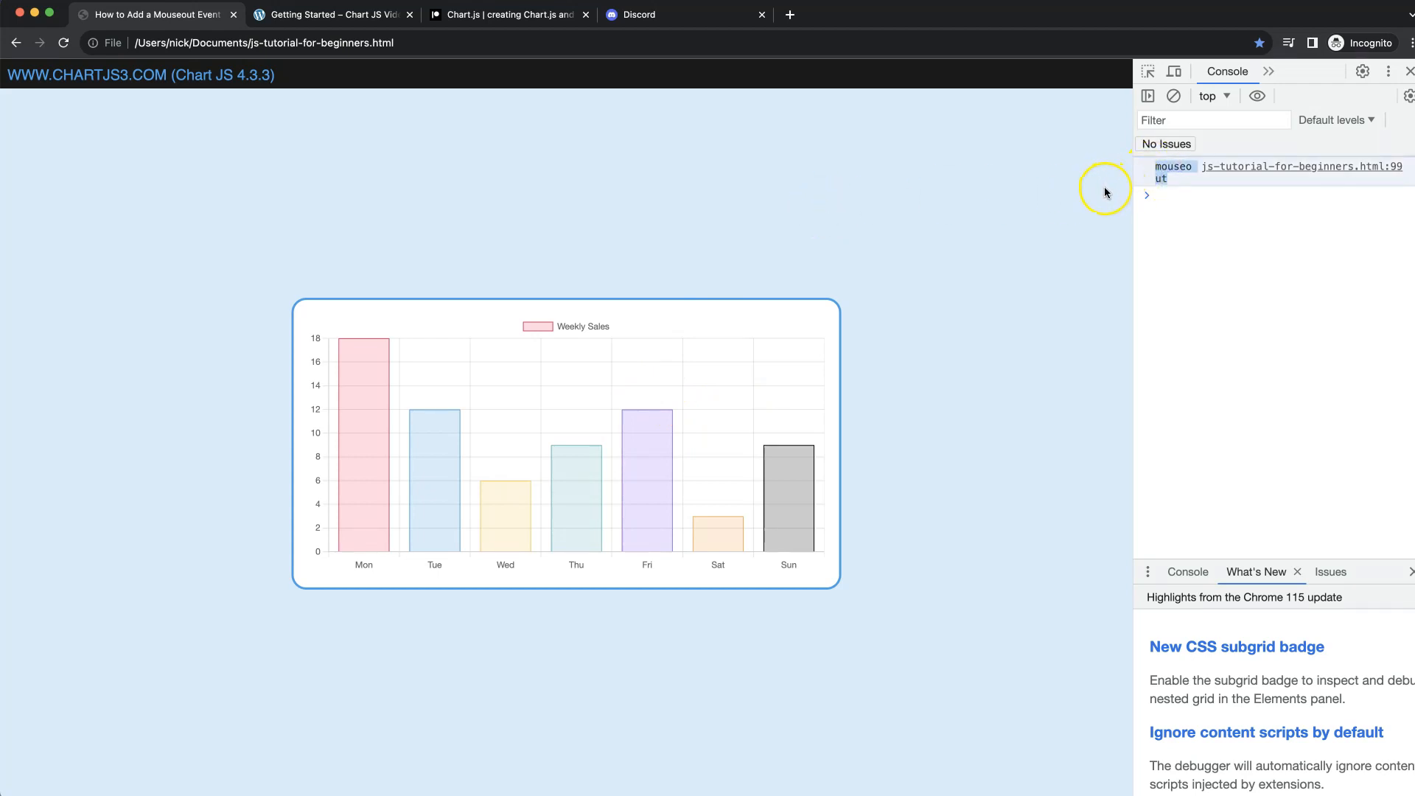
mouse_move(731, 193)
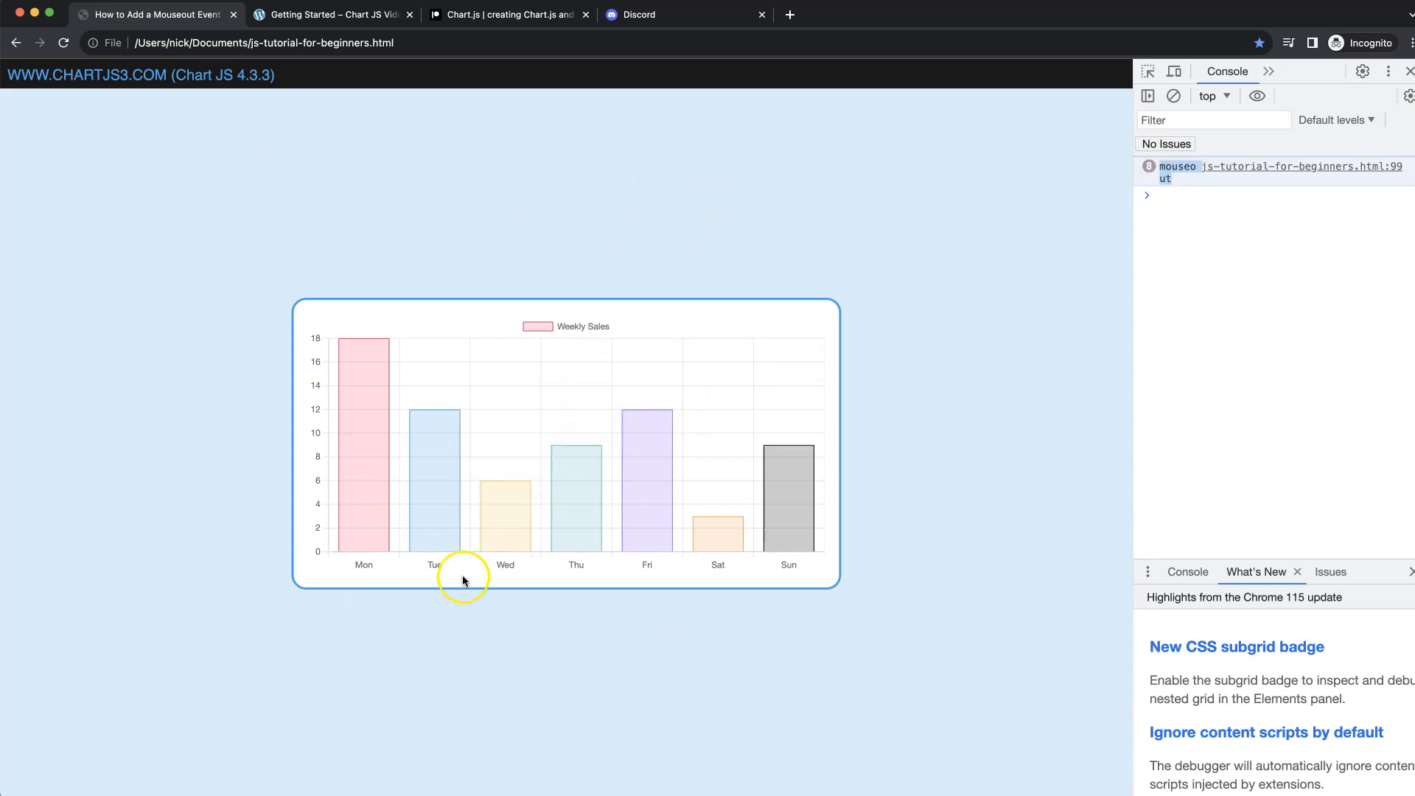
mouse_move(641, 387)
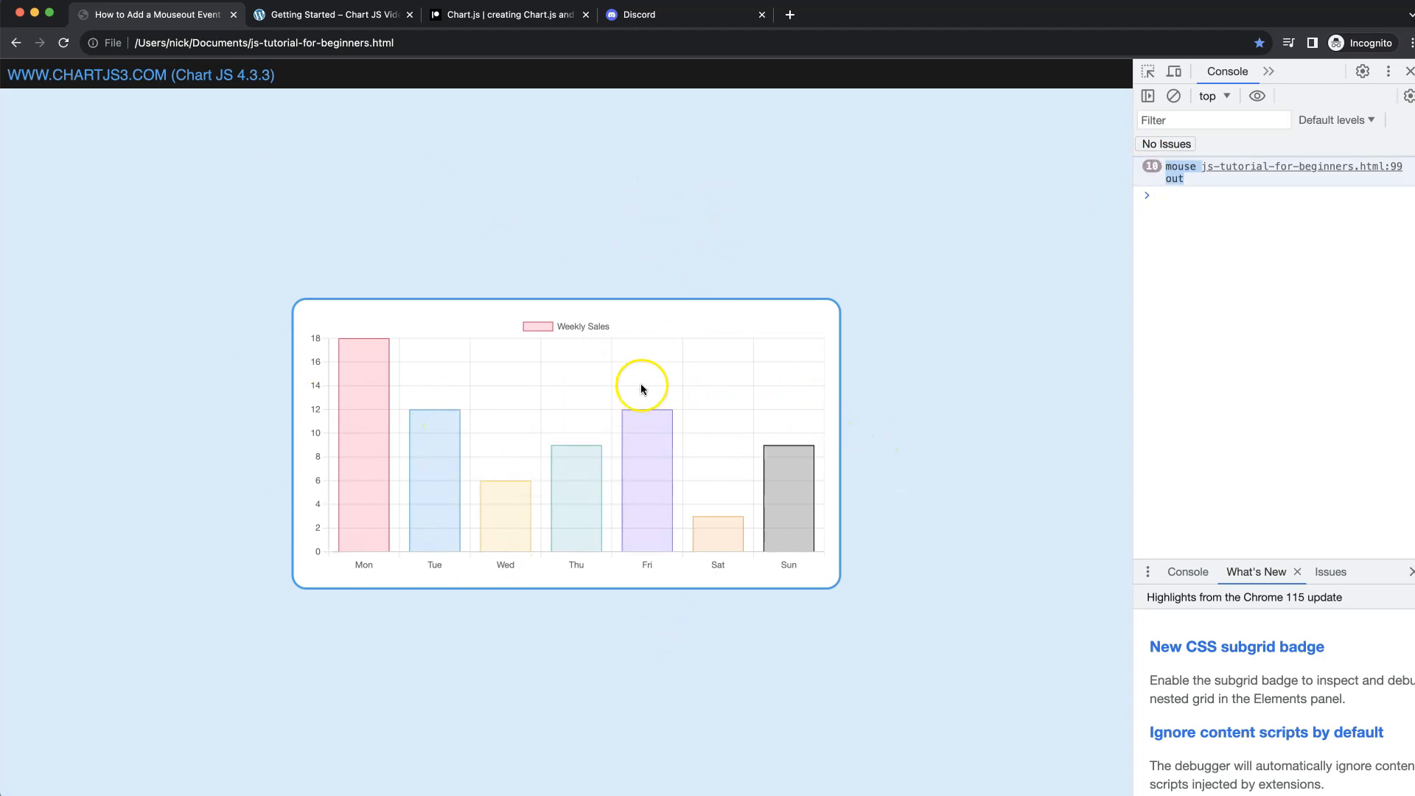
mouse_move(510, 550)
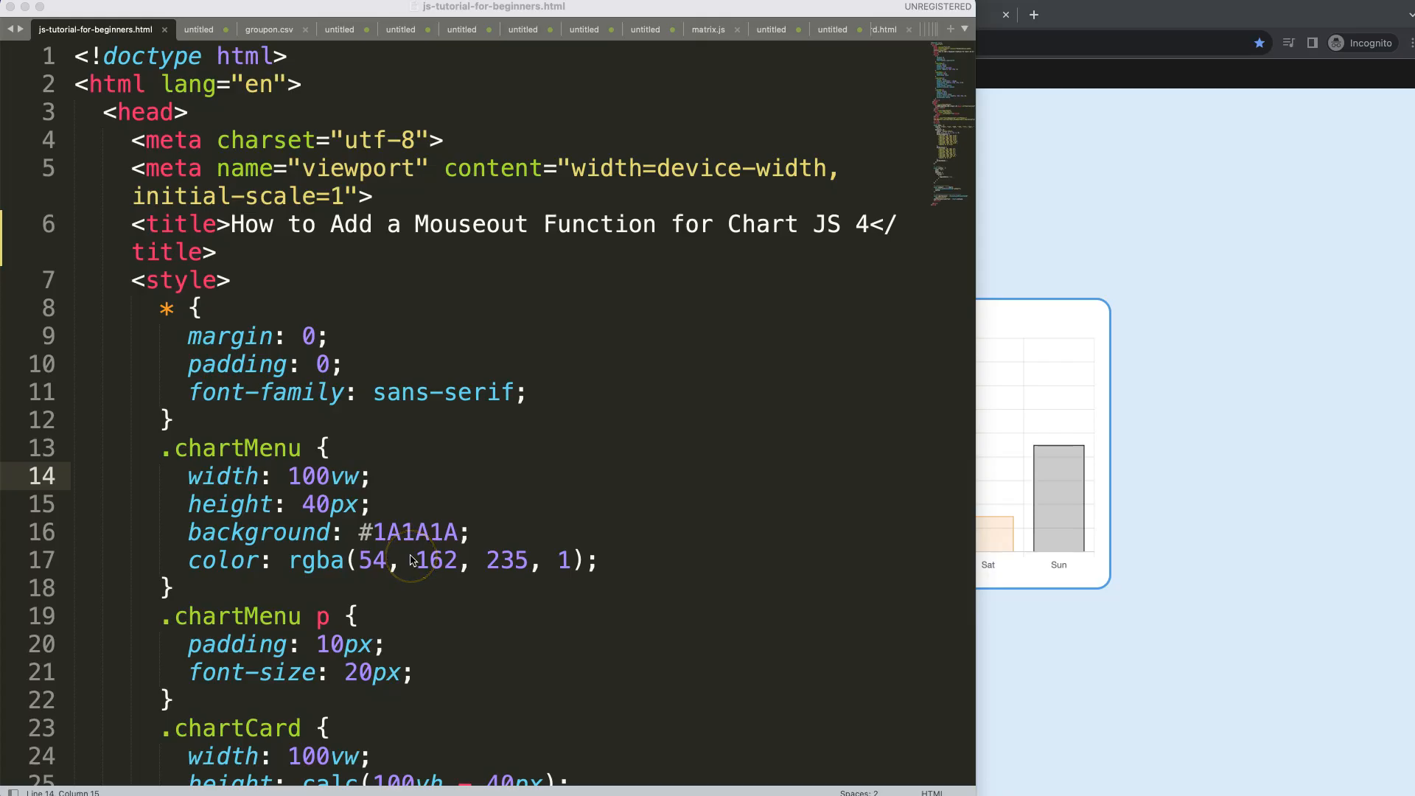
mouse_move(505, 287)
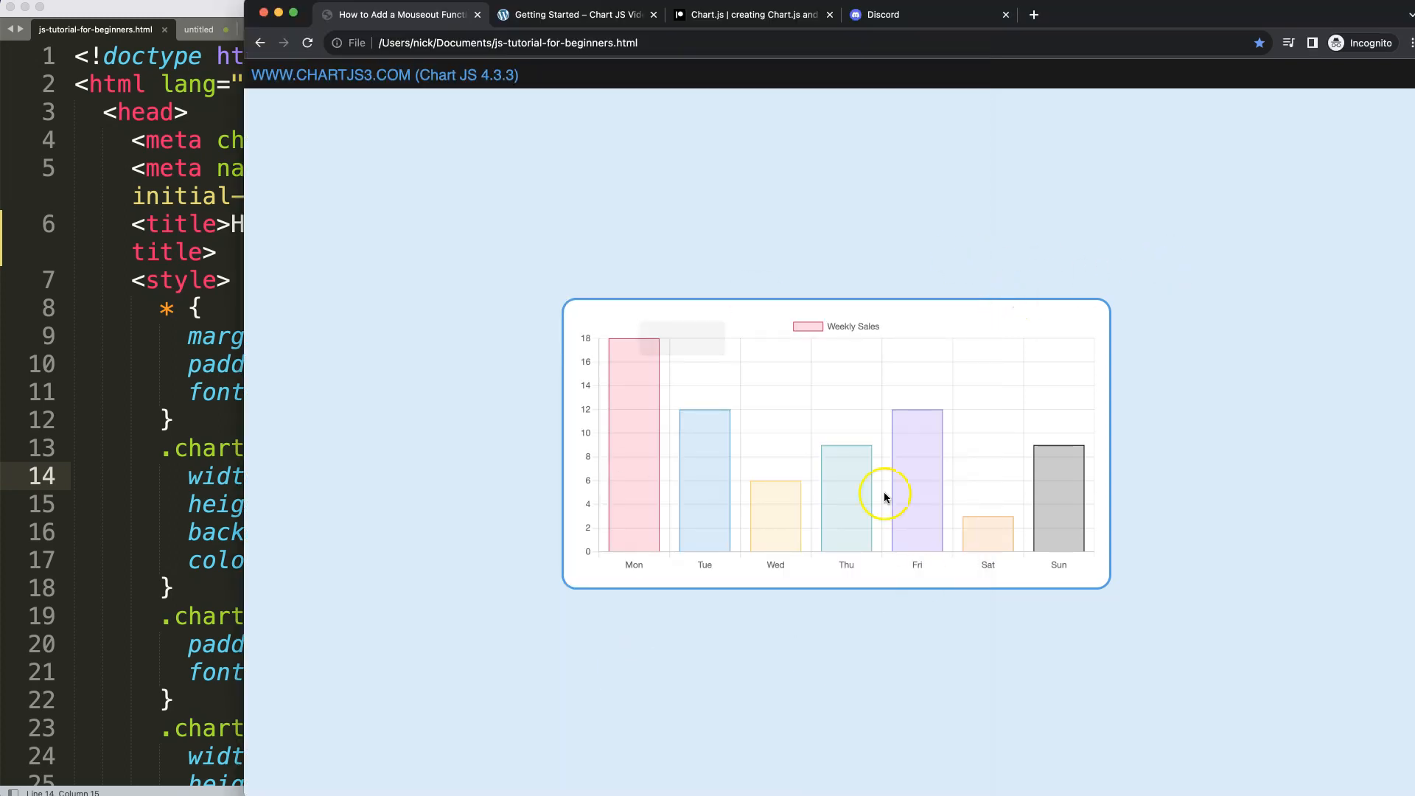
mouse_move(1002, 335)
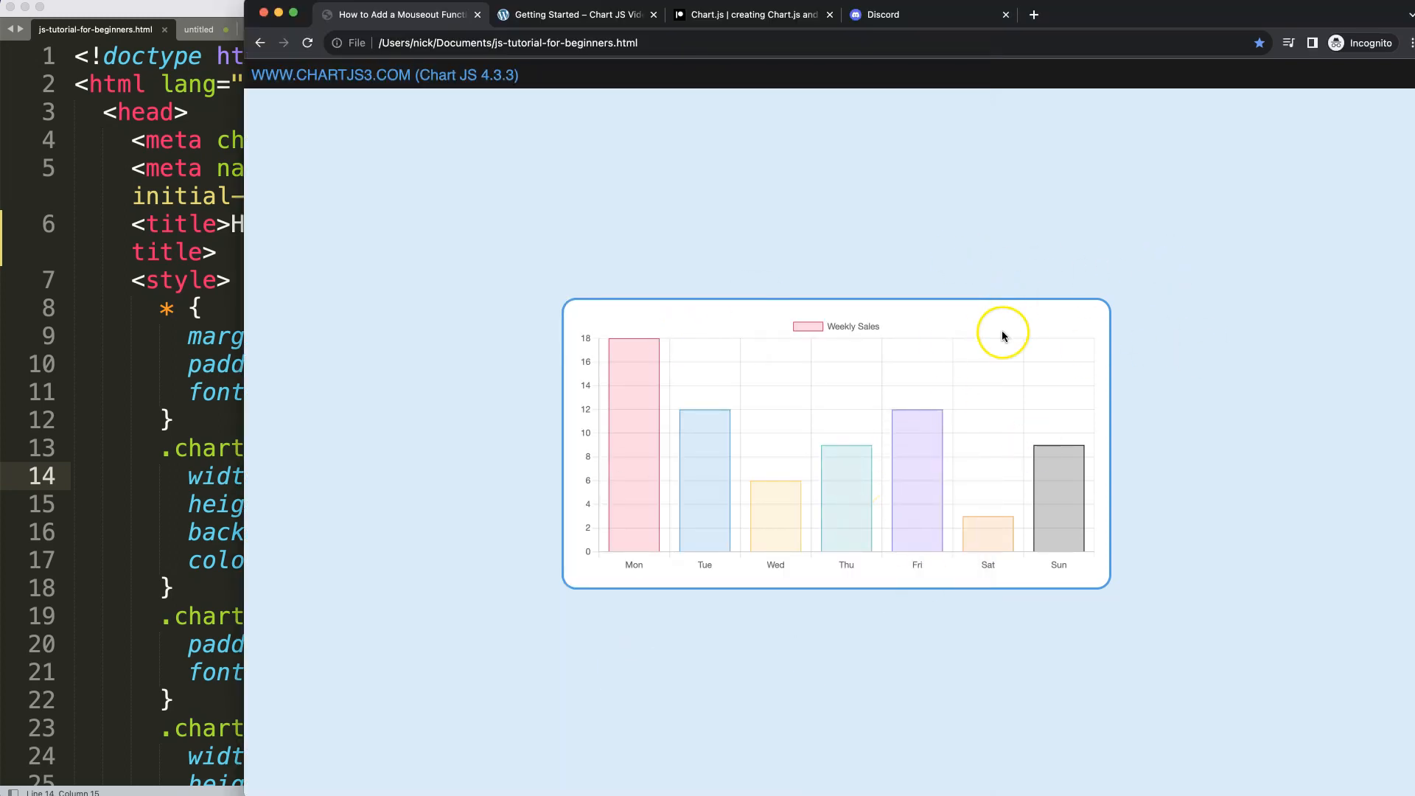
View the Chart.js Getting Started documentation page and scroll through it.
left_click(578, 15)
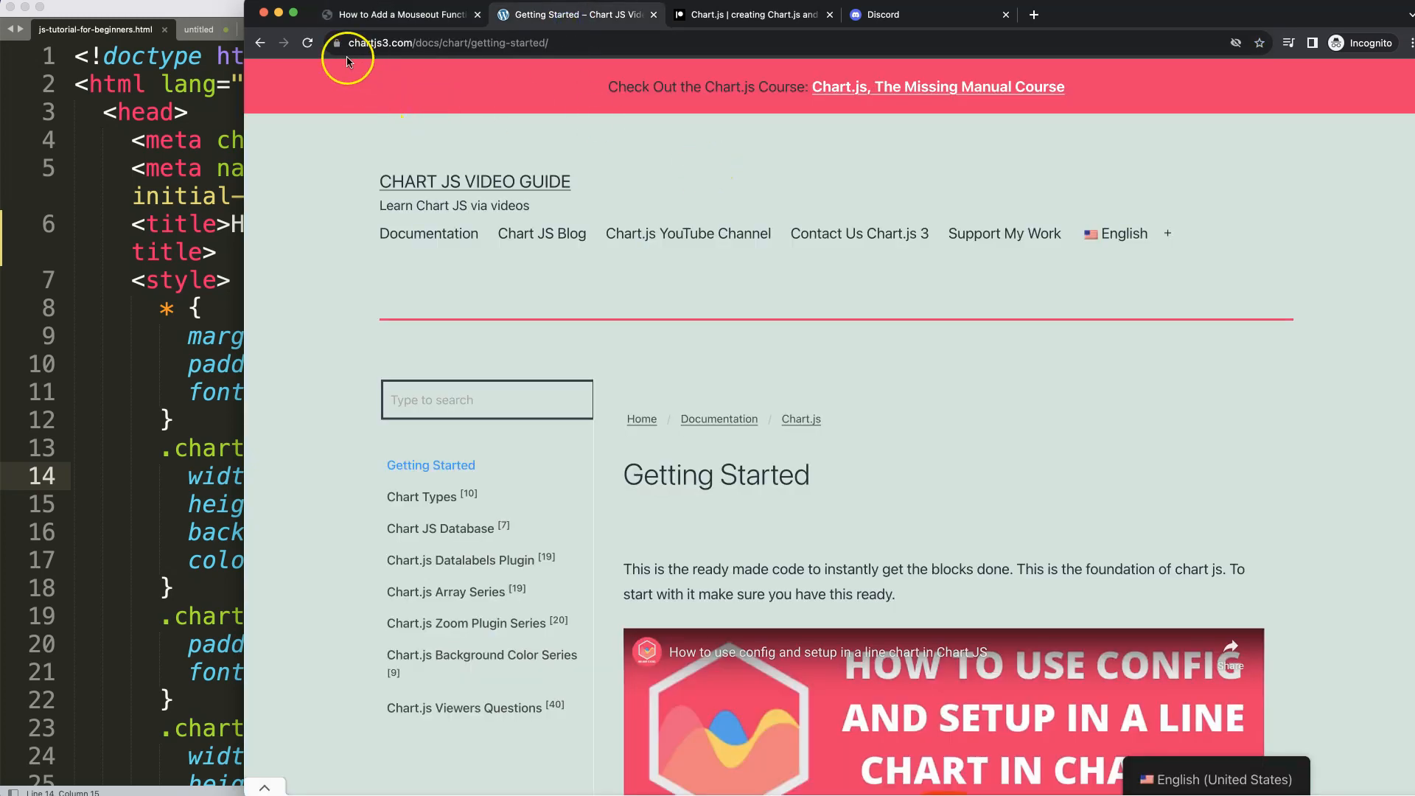
mouse_move(413, 59)
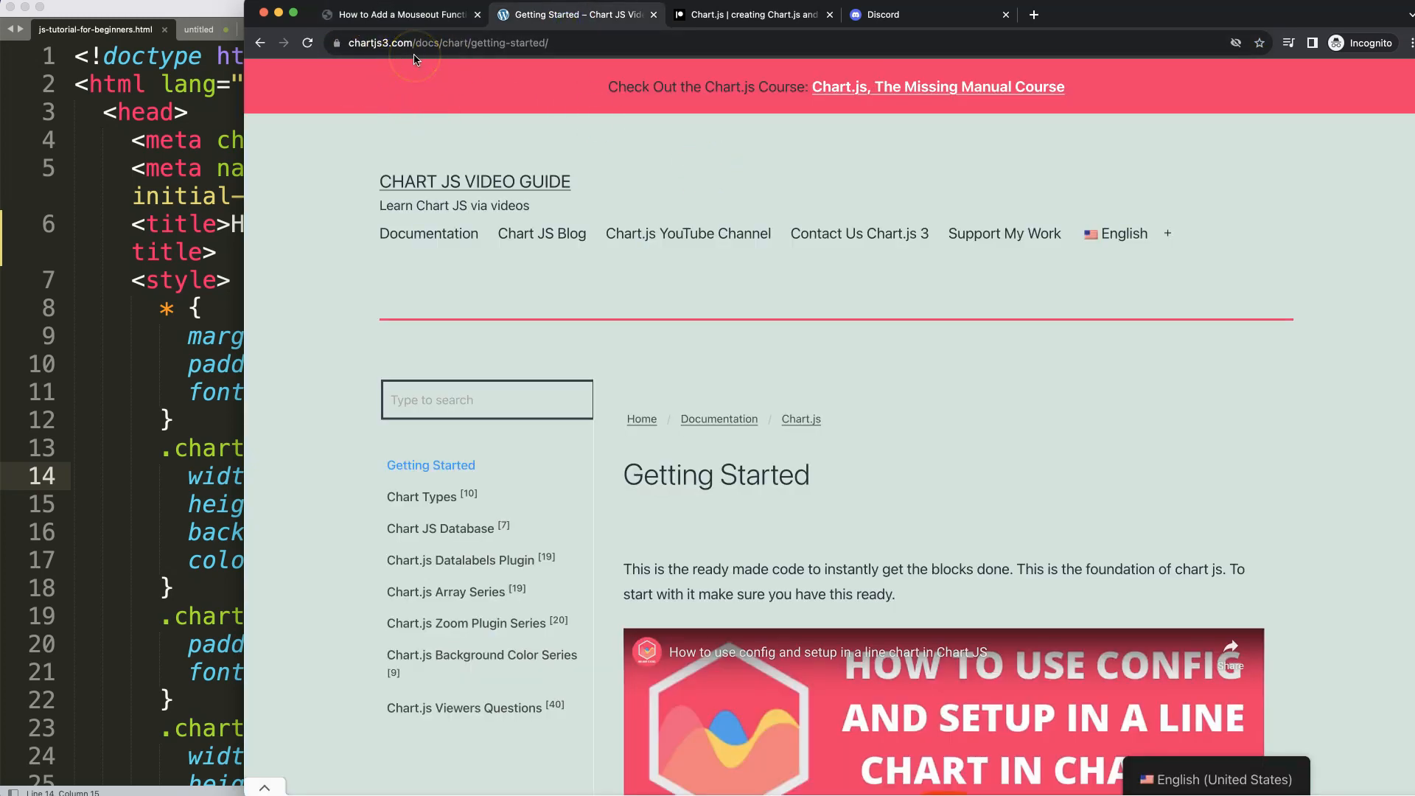
mouse_move(557, 318)
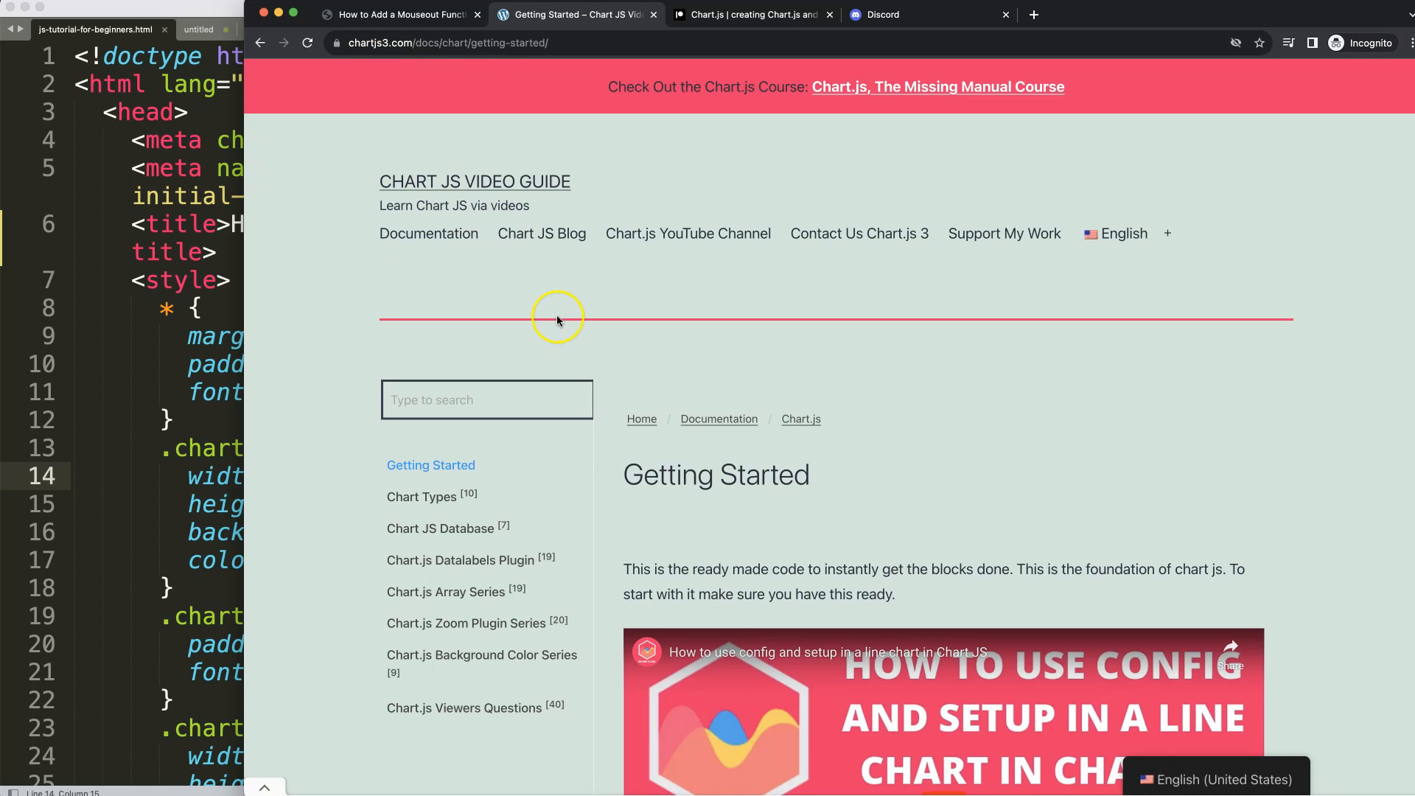
scroll("down", 3)
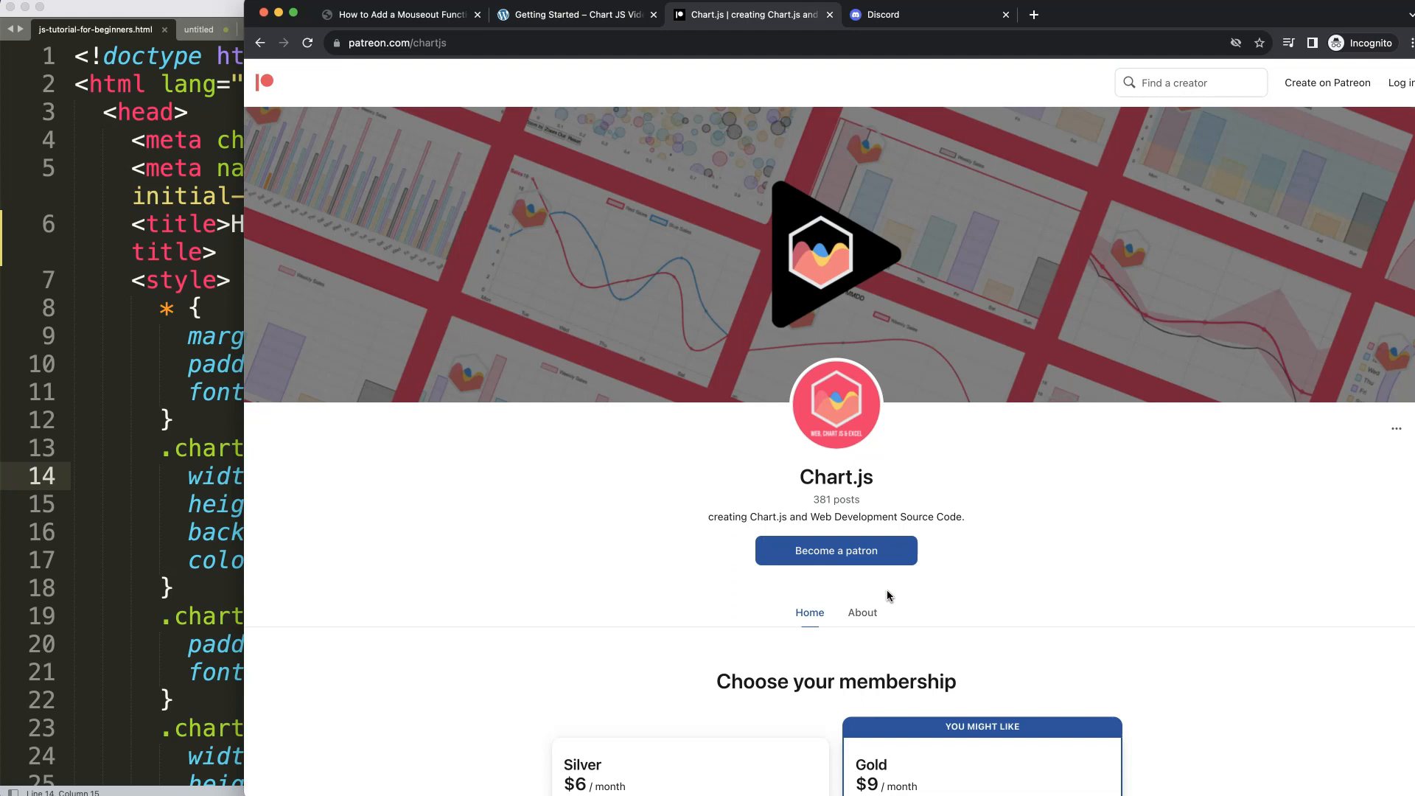
mouse_move(488, 74)
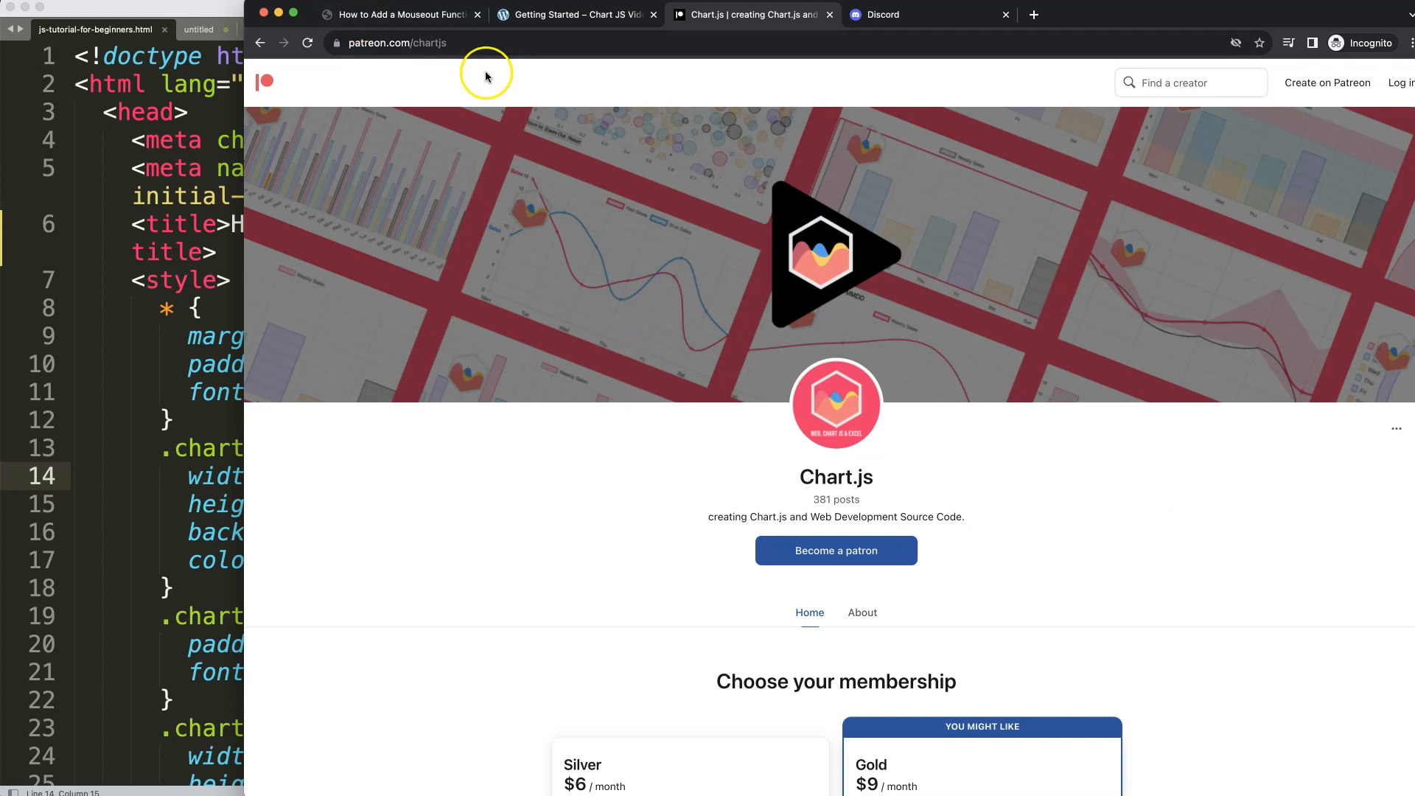
mouse_move(485, 77)
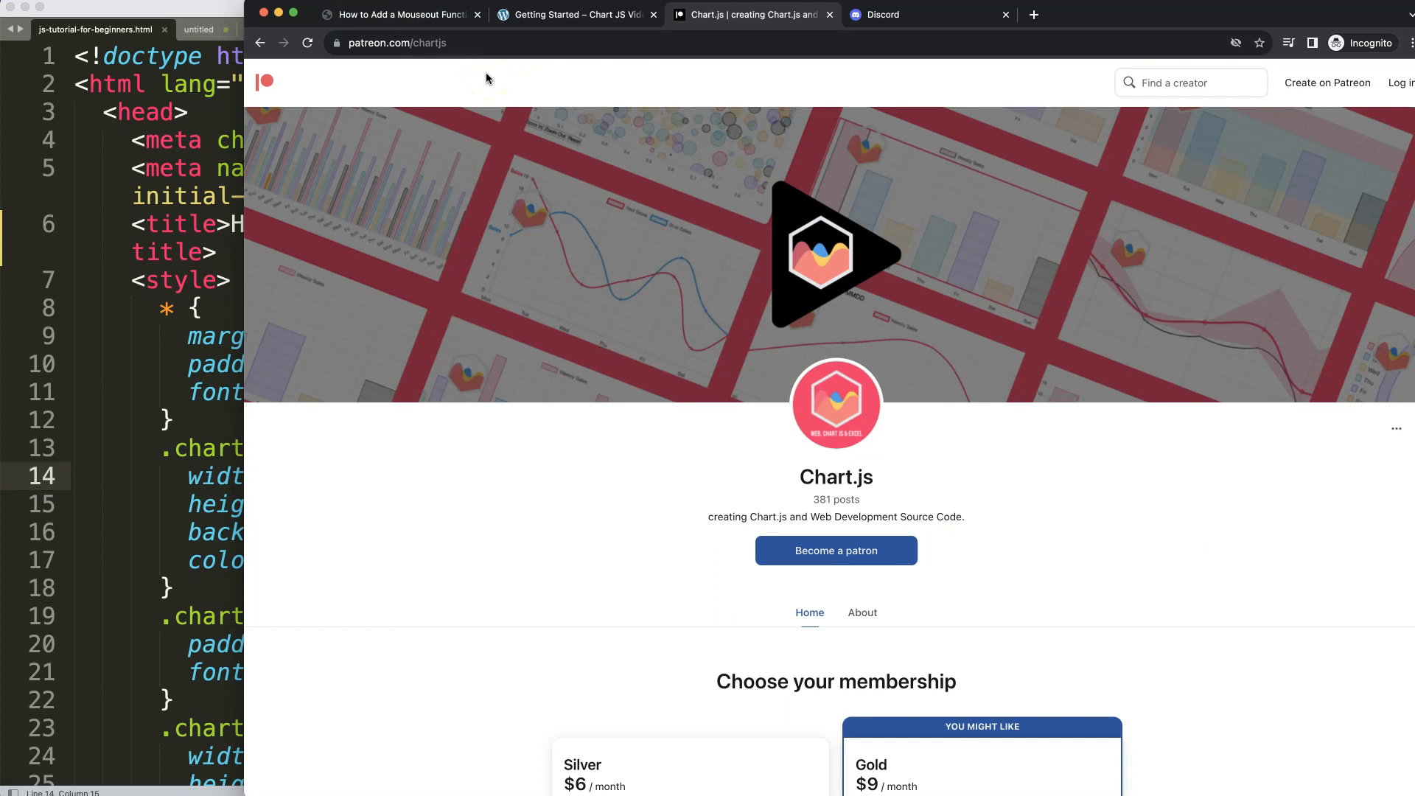
Show the Discord invitation page for the Chart.js server.
left_click(889, 15)
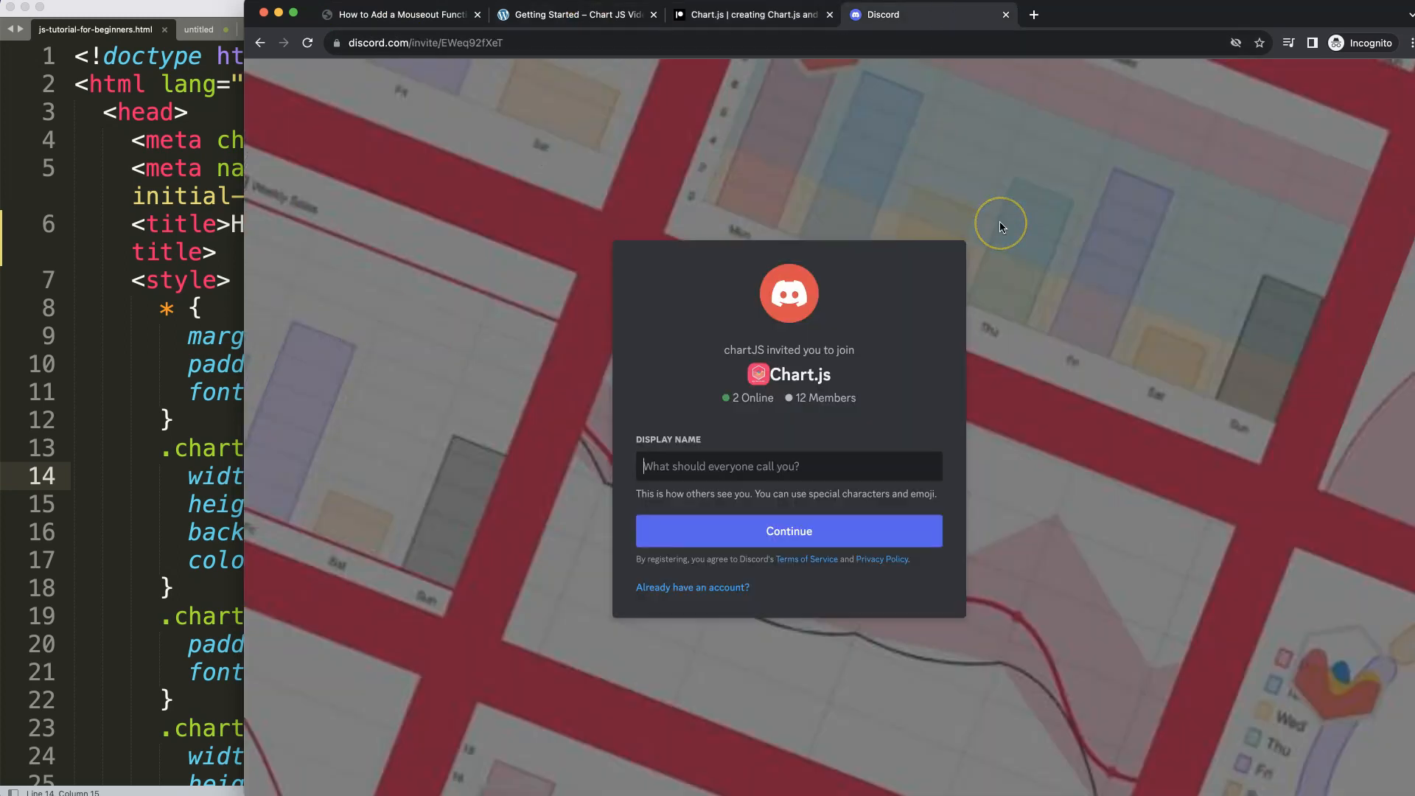
mouse_move(1000, 224)
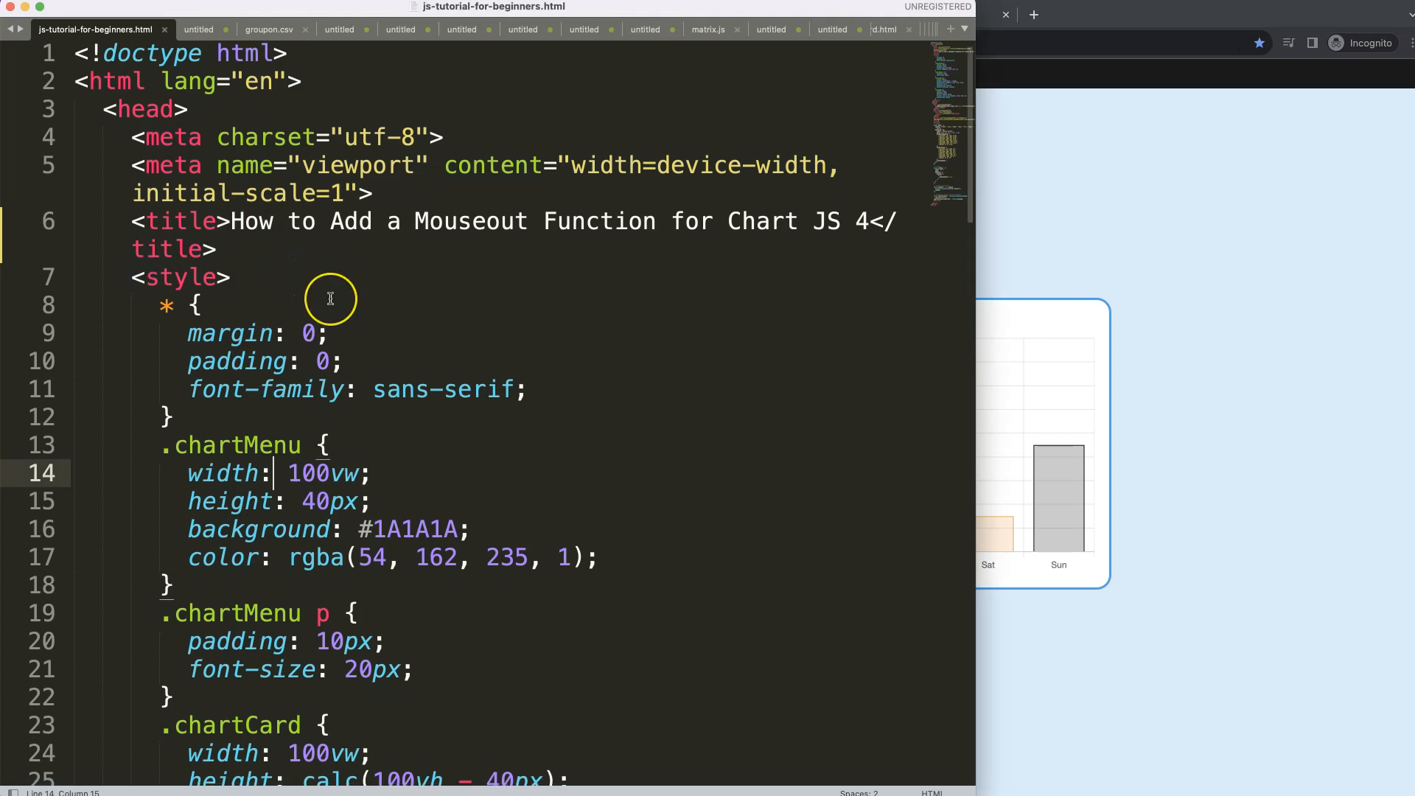
Add console.log(myChart) on line 97 below the render init block.
scroll("down", 3)
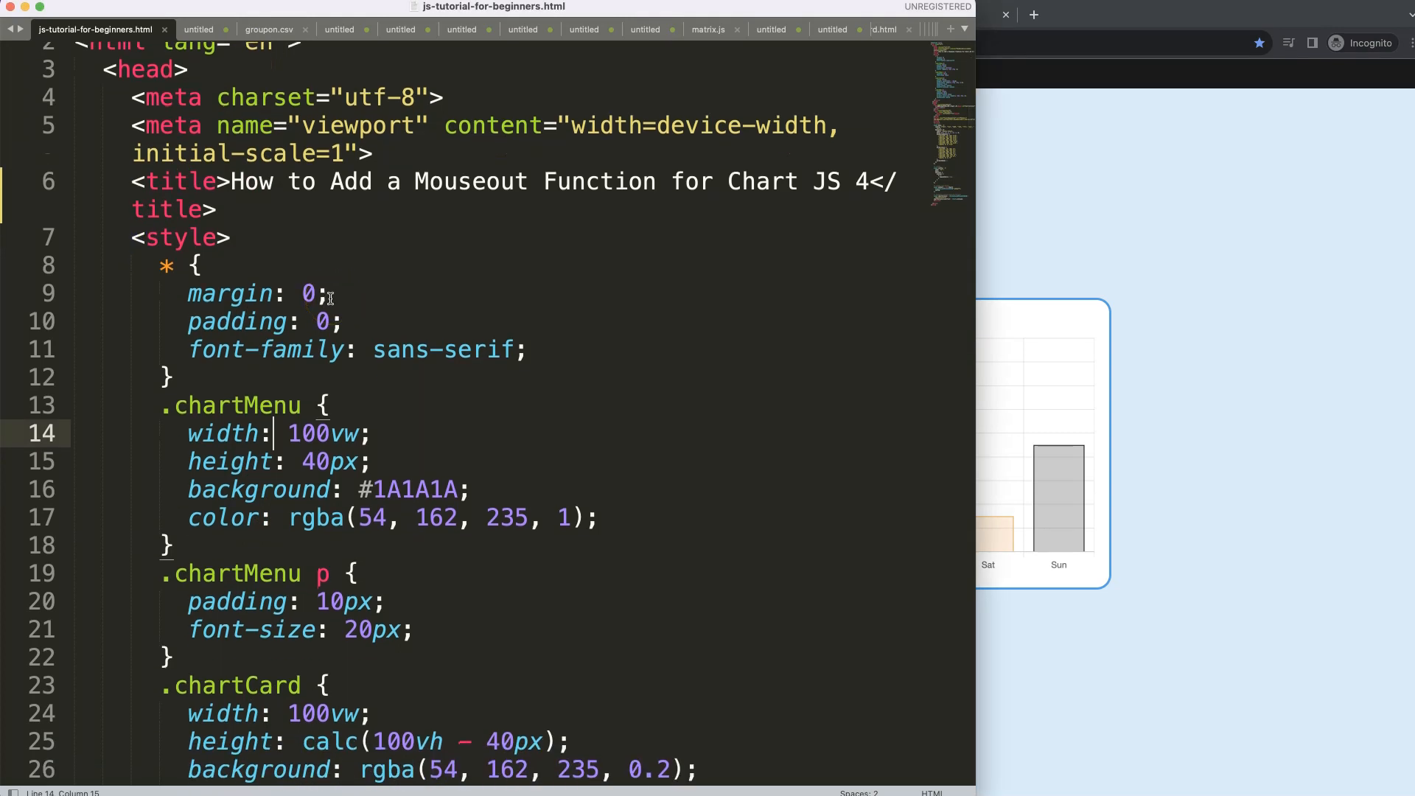
scroll("down", 3)
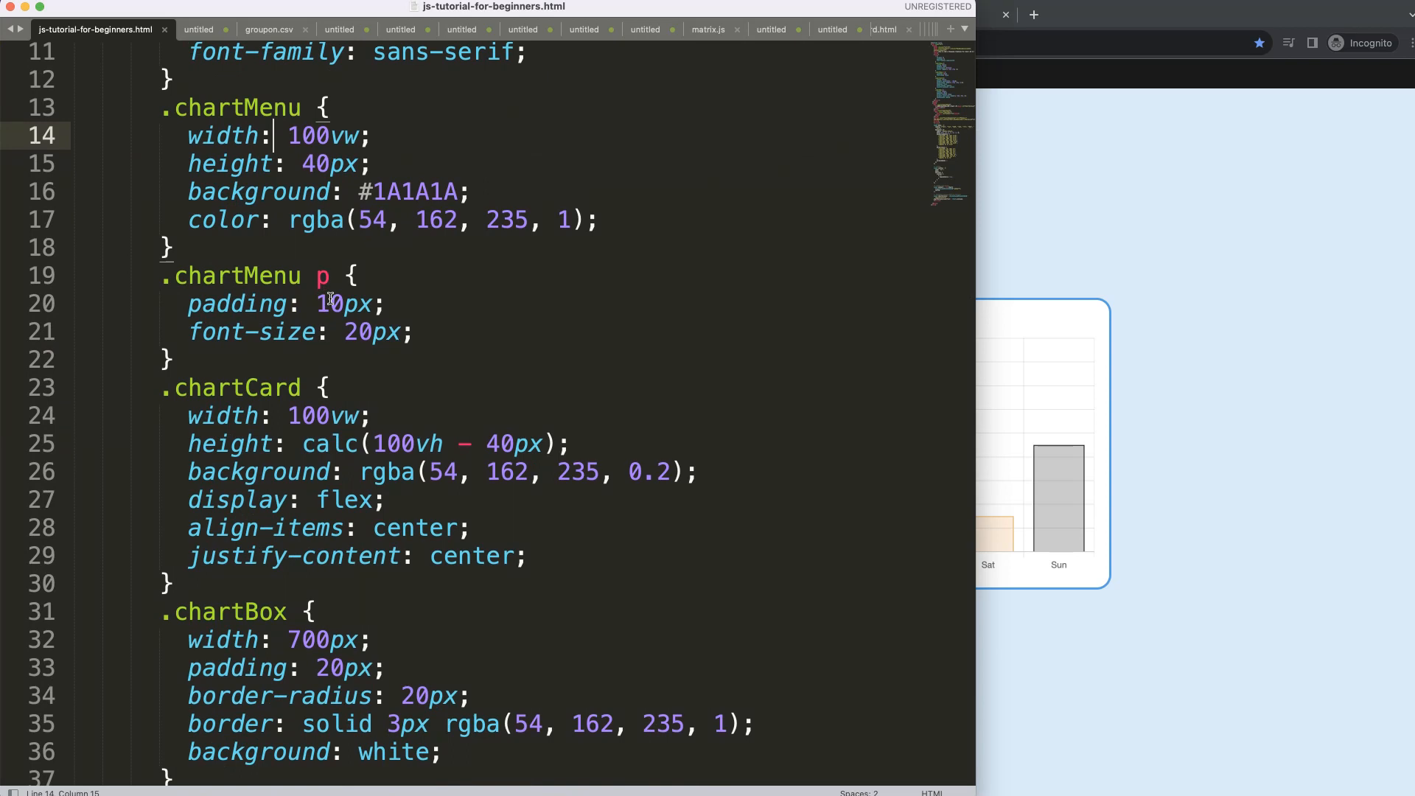
scroll("down", 3)
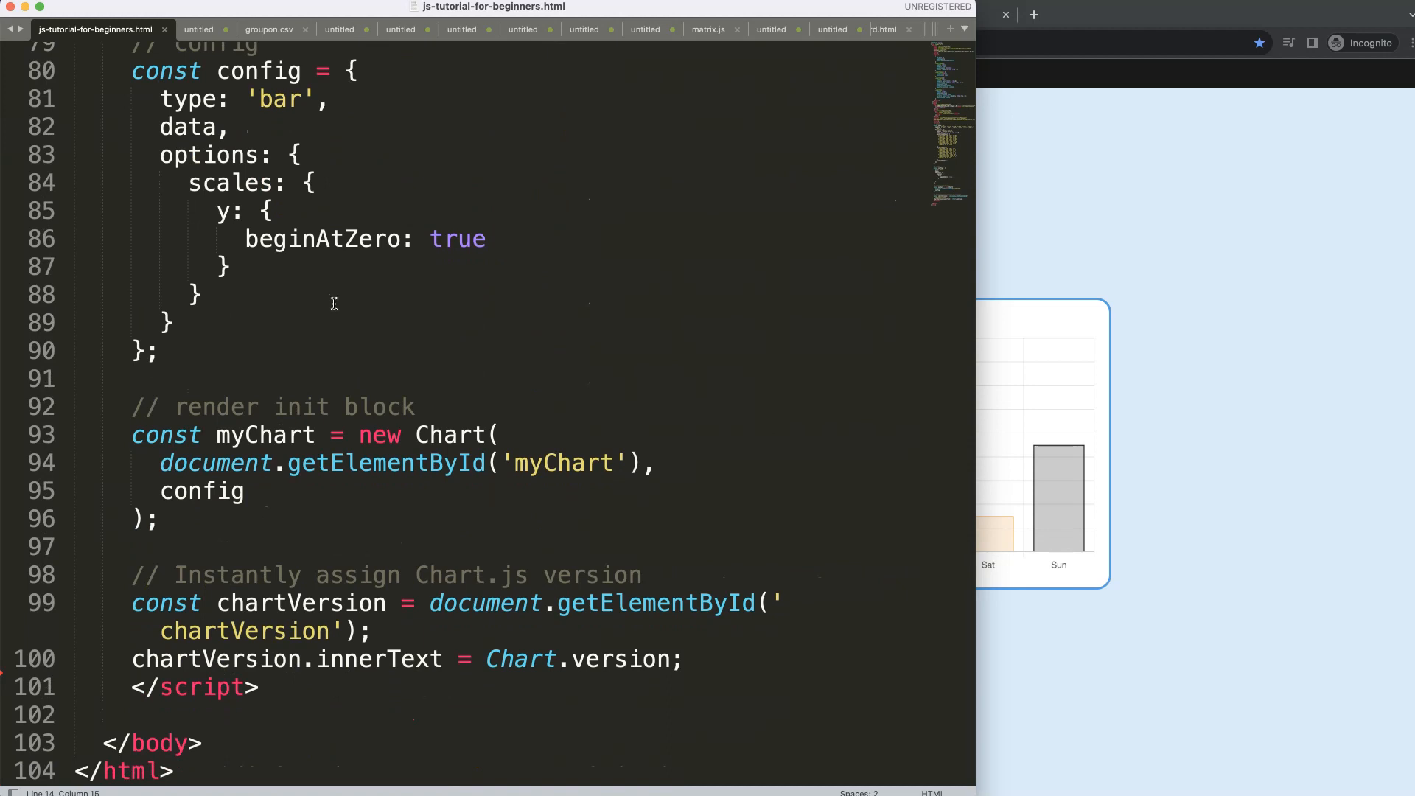
double_click(264, 435)
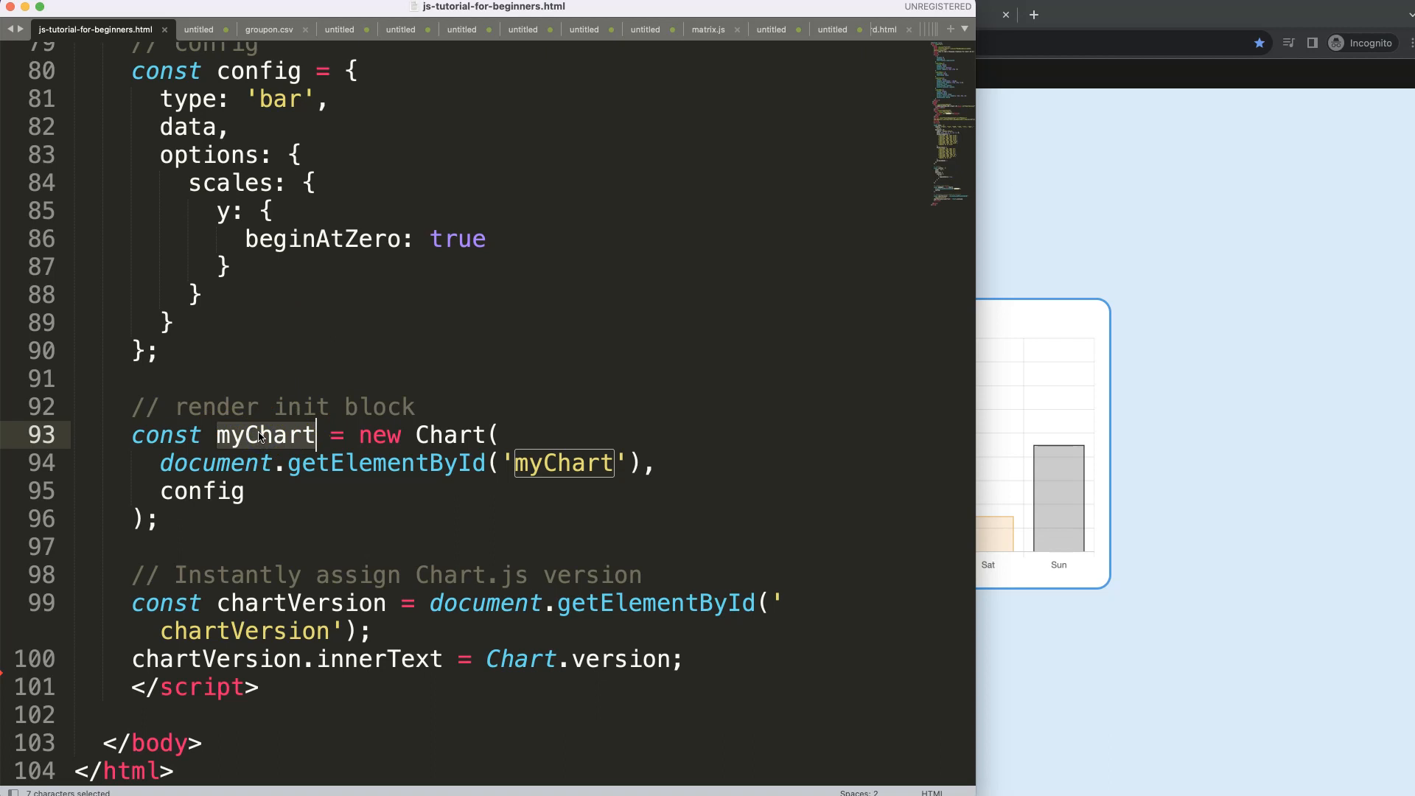
left_click(404, 538)
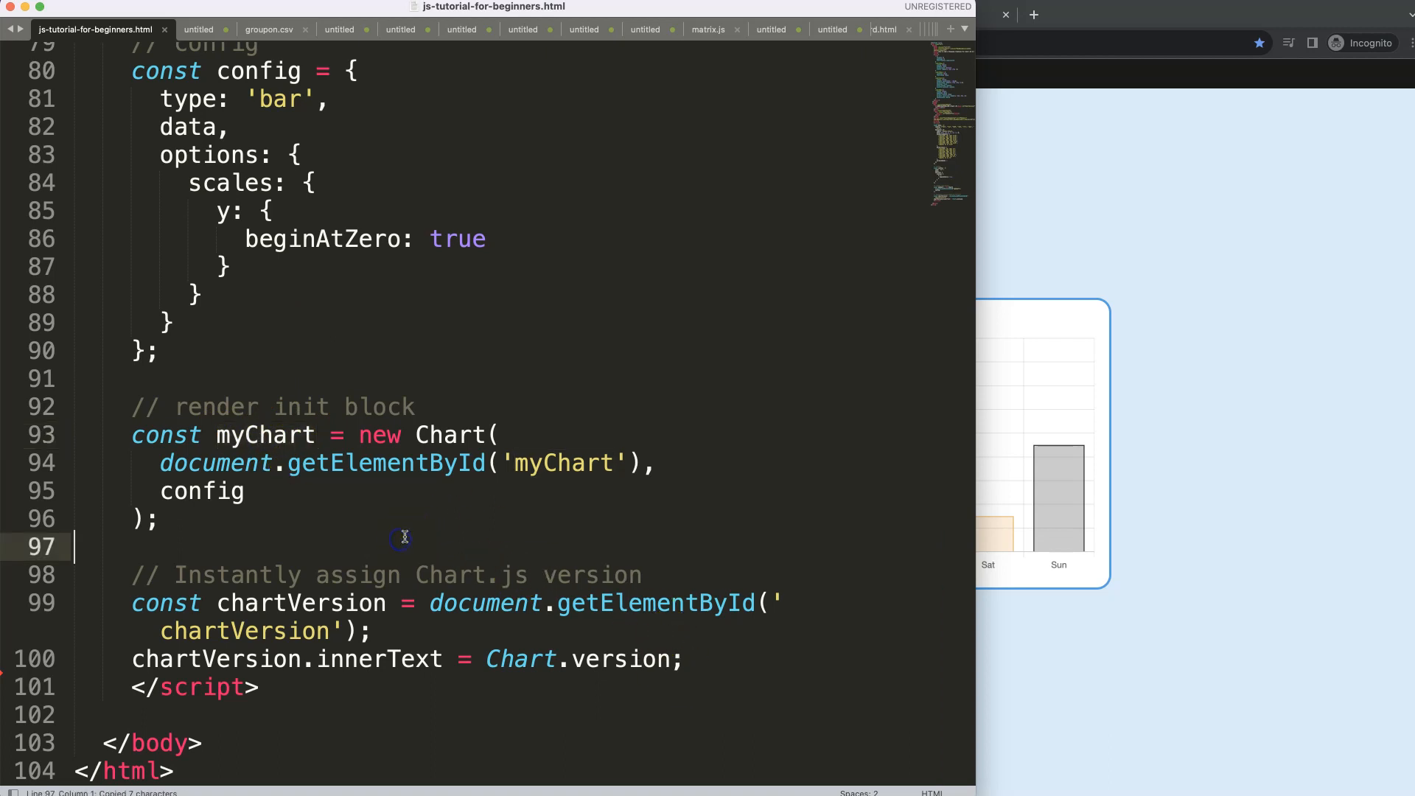
type("consor")
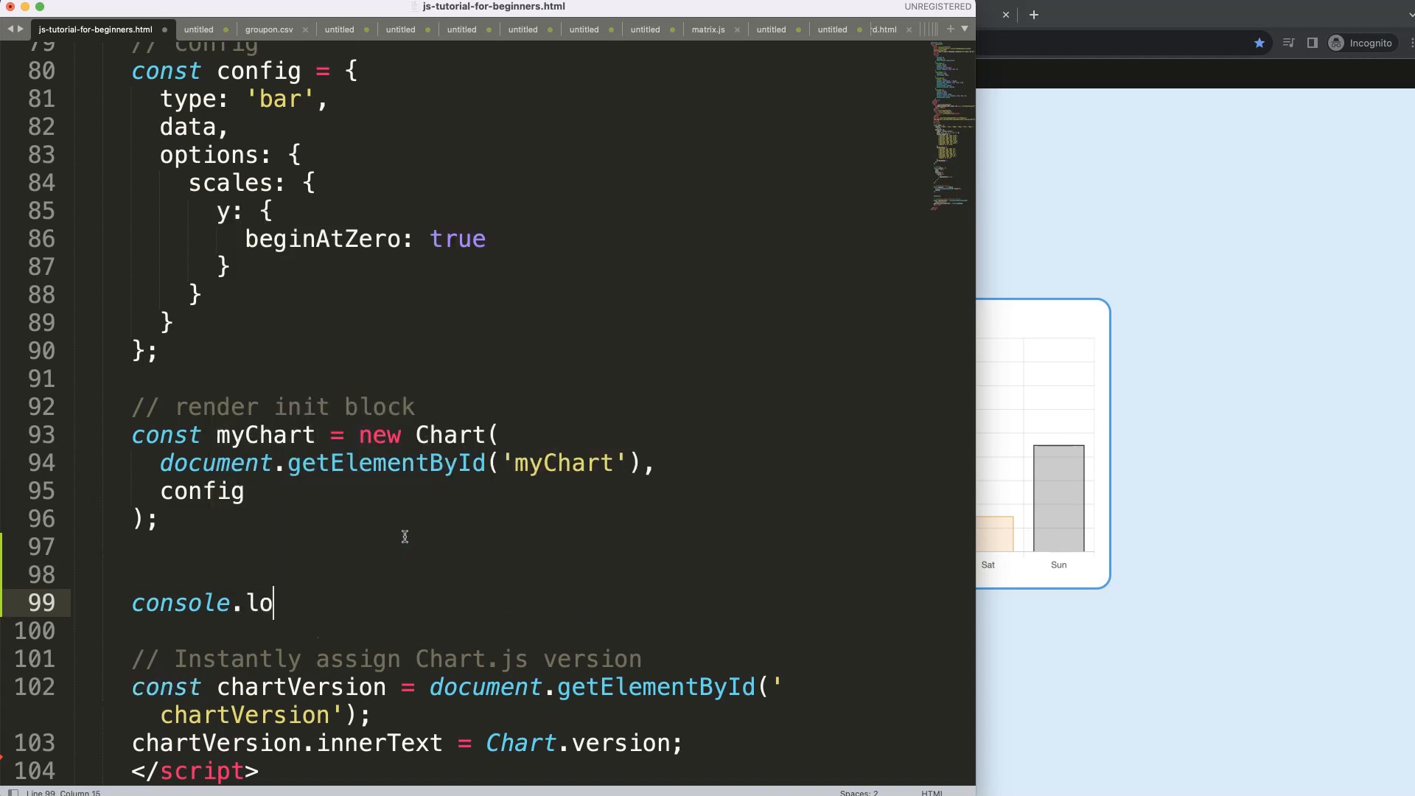
type("g(myChart)")
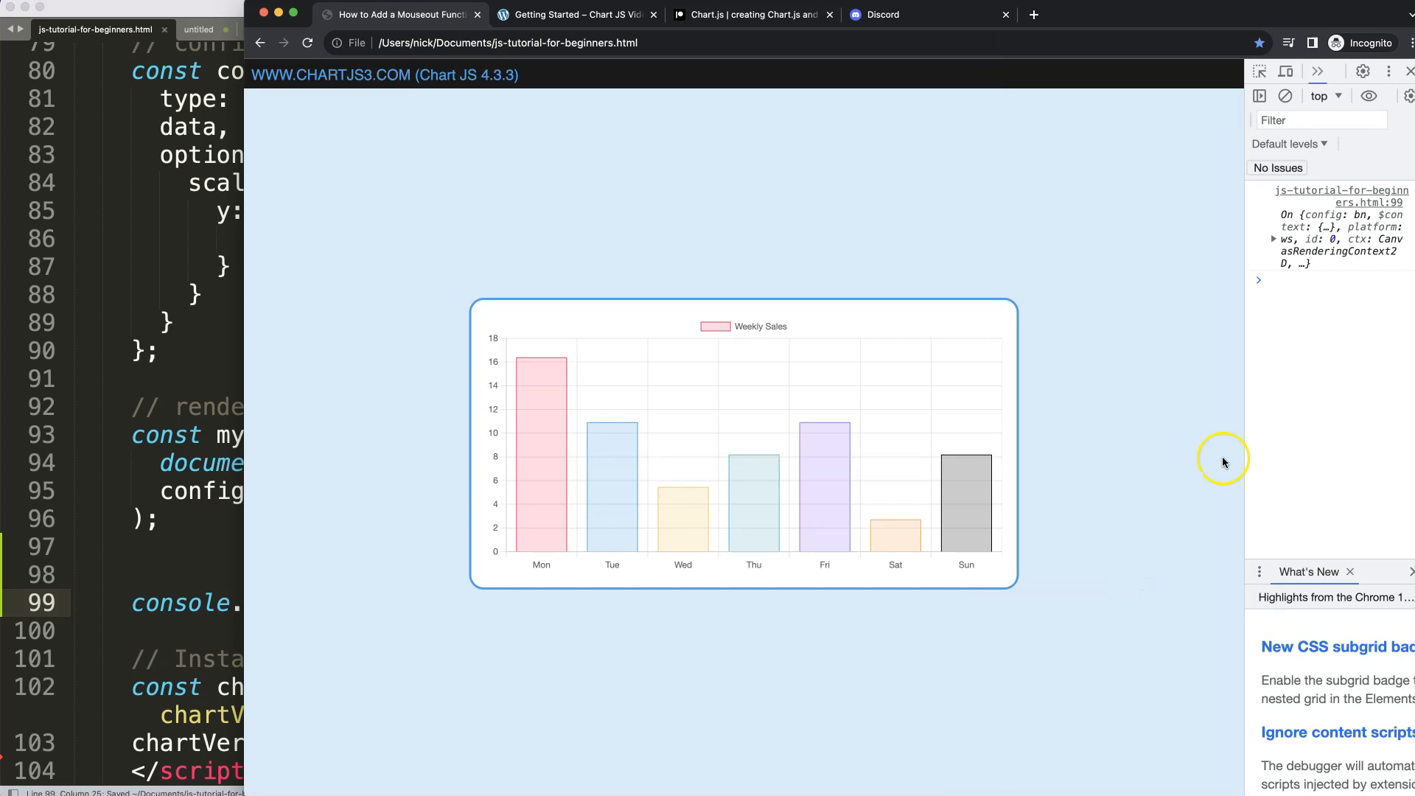
Expand the logged chart object and its canvas property in the DevTools console.
left_click(1268, 239)
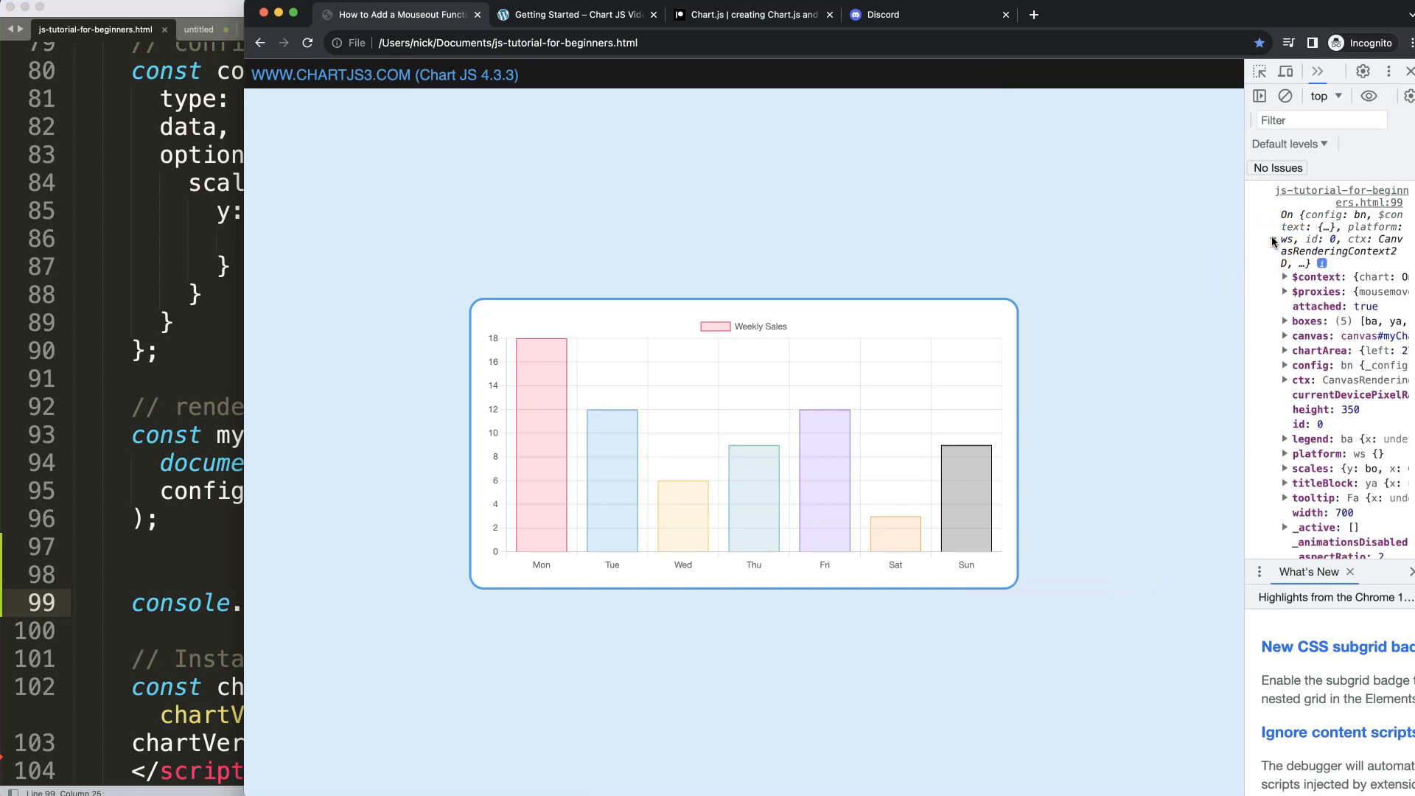
left_click(1287, 336)
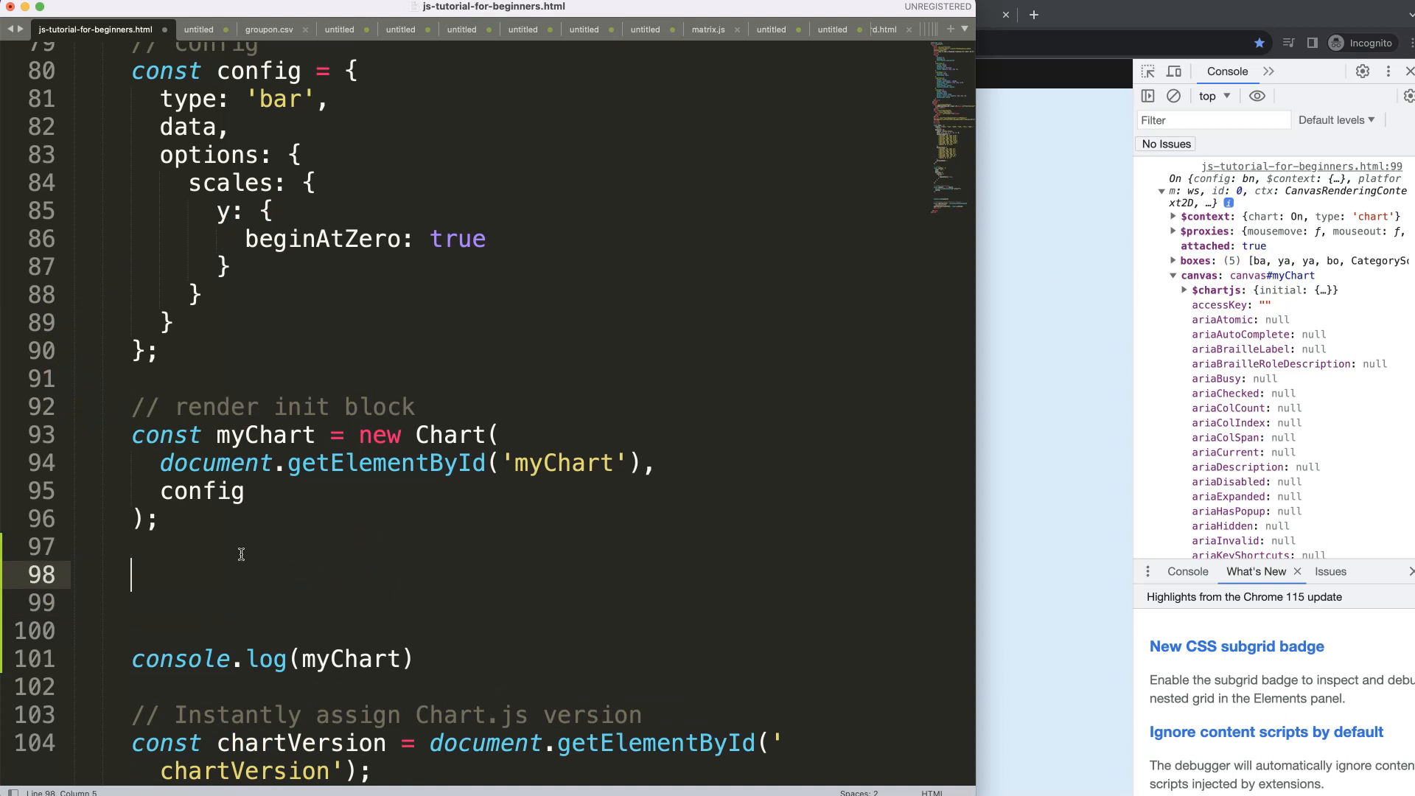
Write myChart.canvas.addEventListener('mouseout', (e) => { console.log(e) }) above the chart log.
type("myChart.")
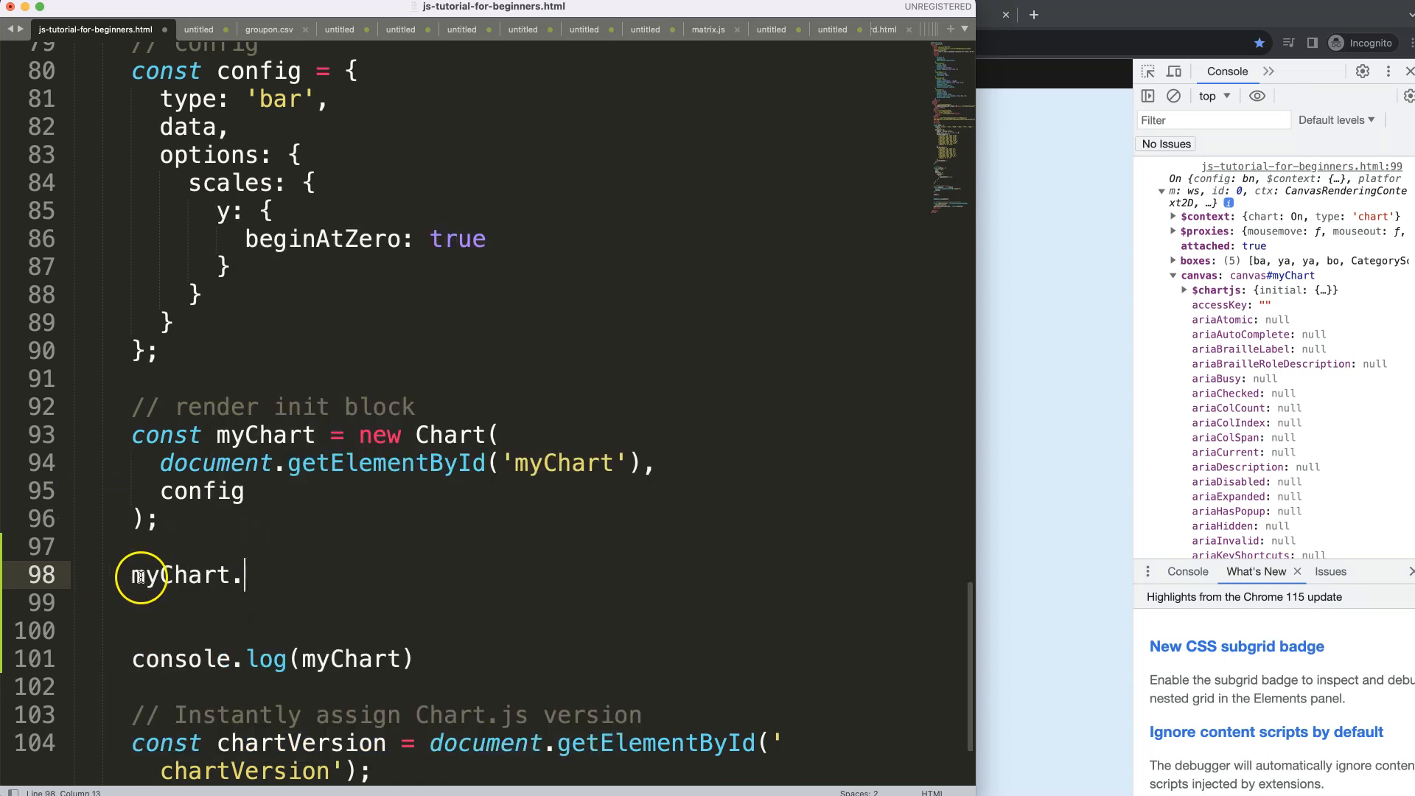
double_click(183, 575)
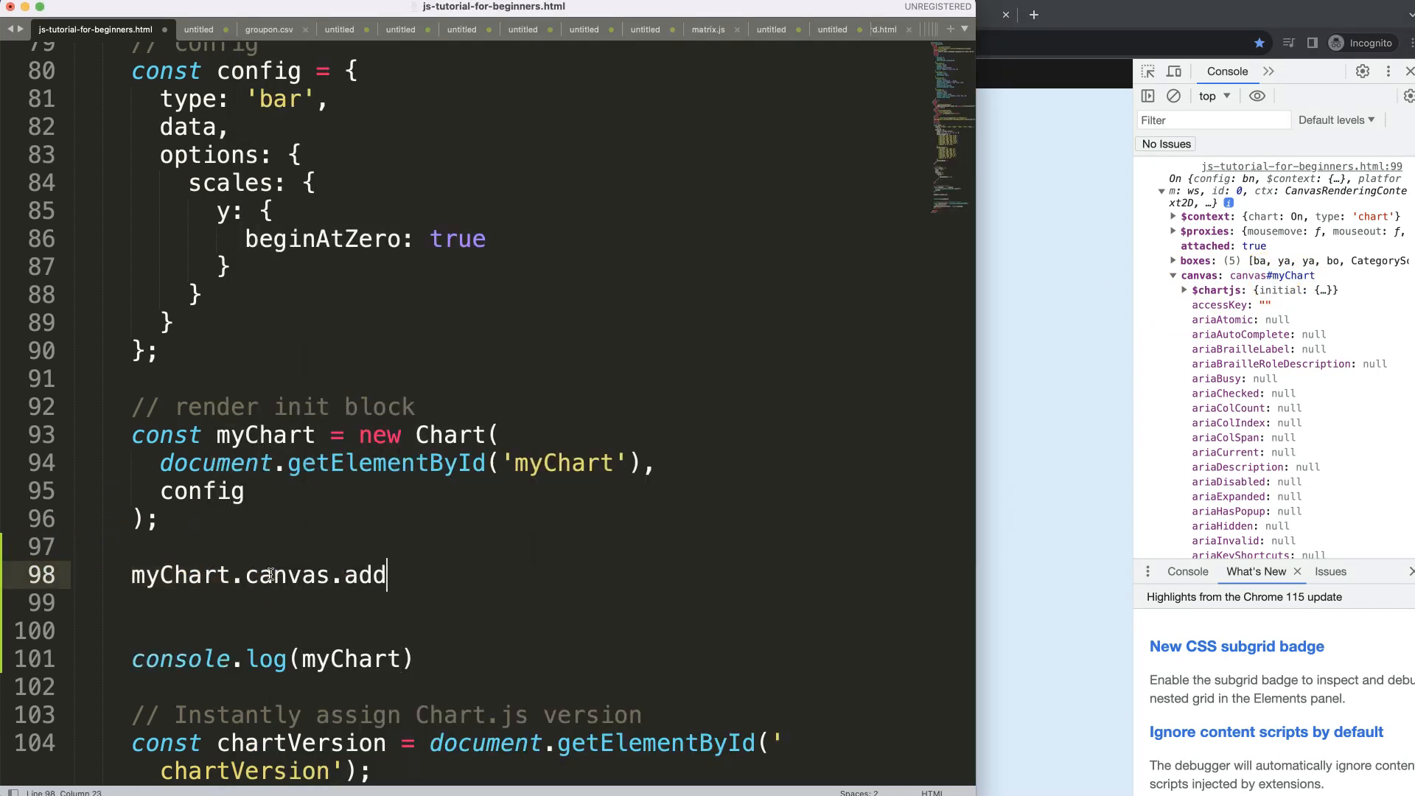
type("EventListener(")
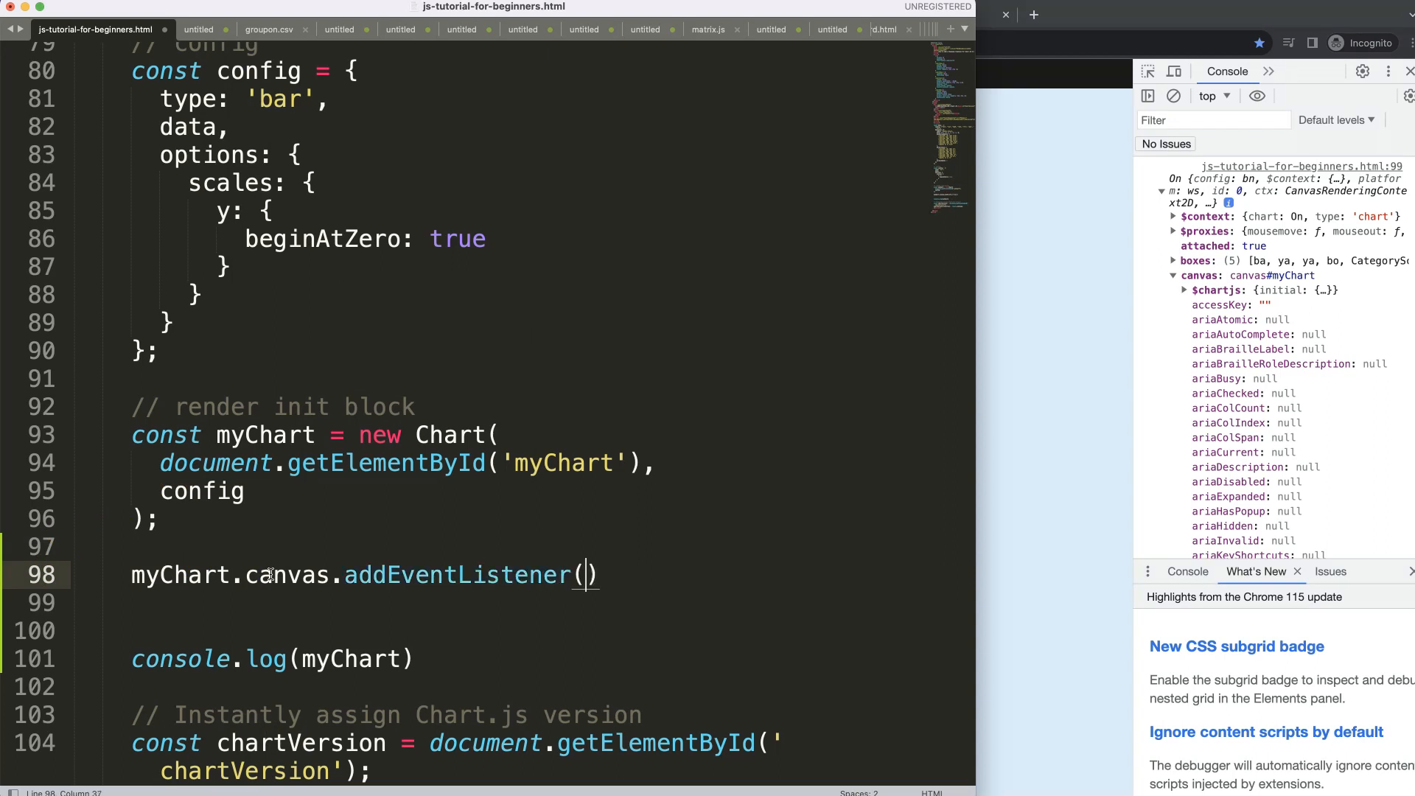
type("'mo'")
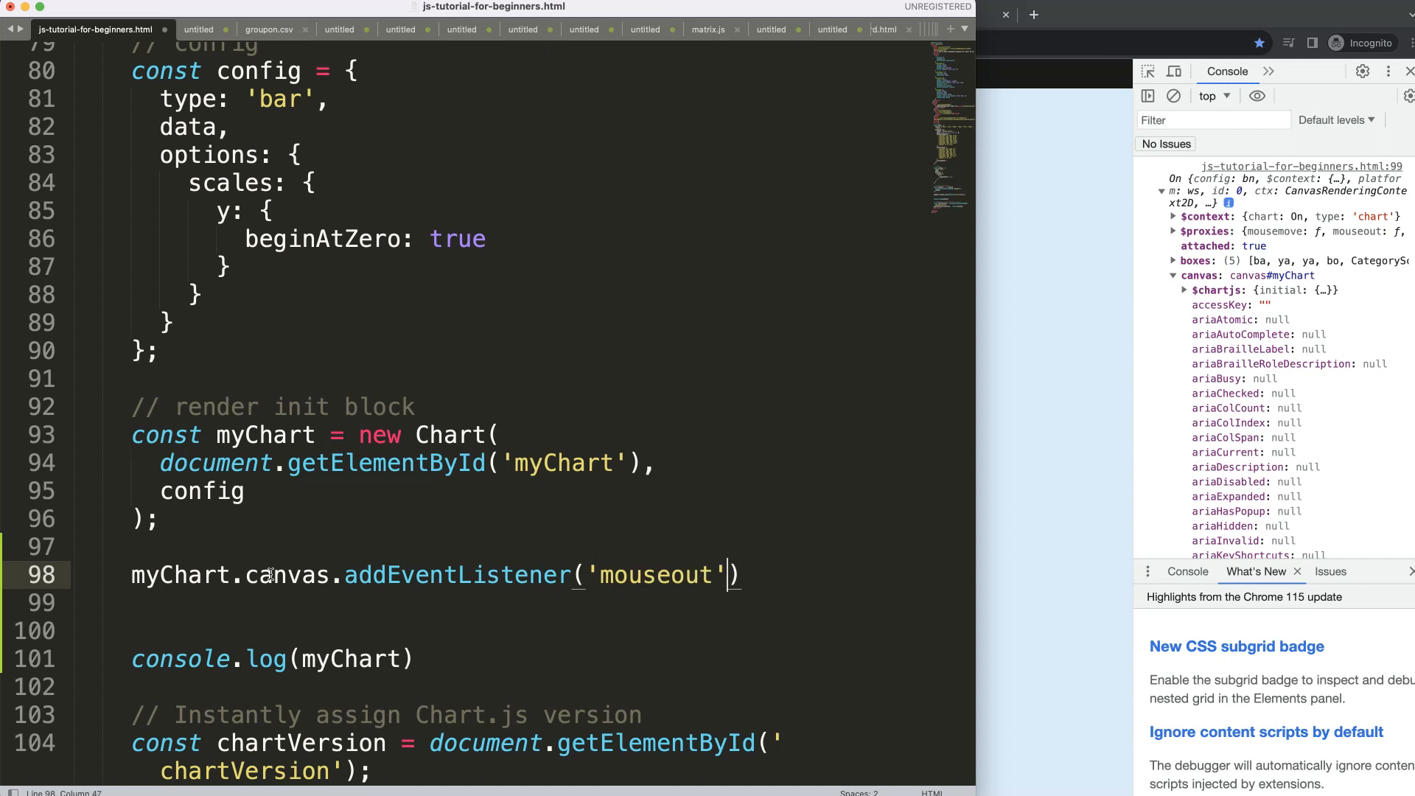
type(",")
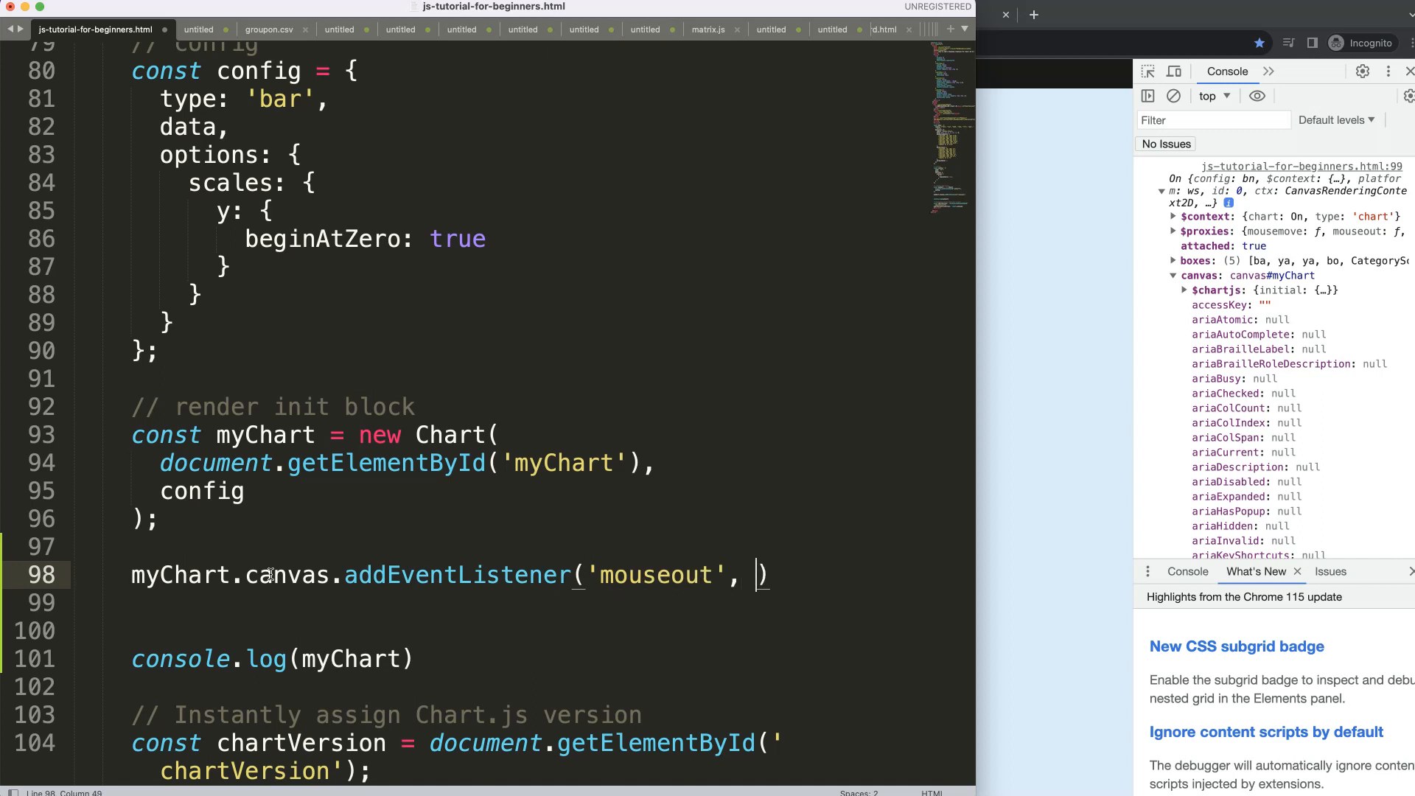
type("(e)")
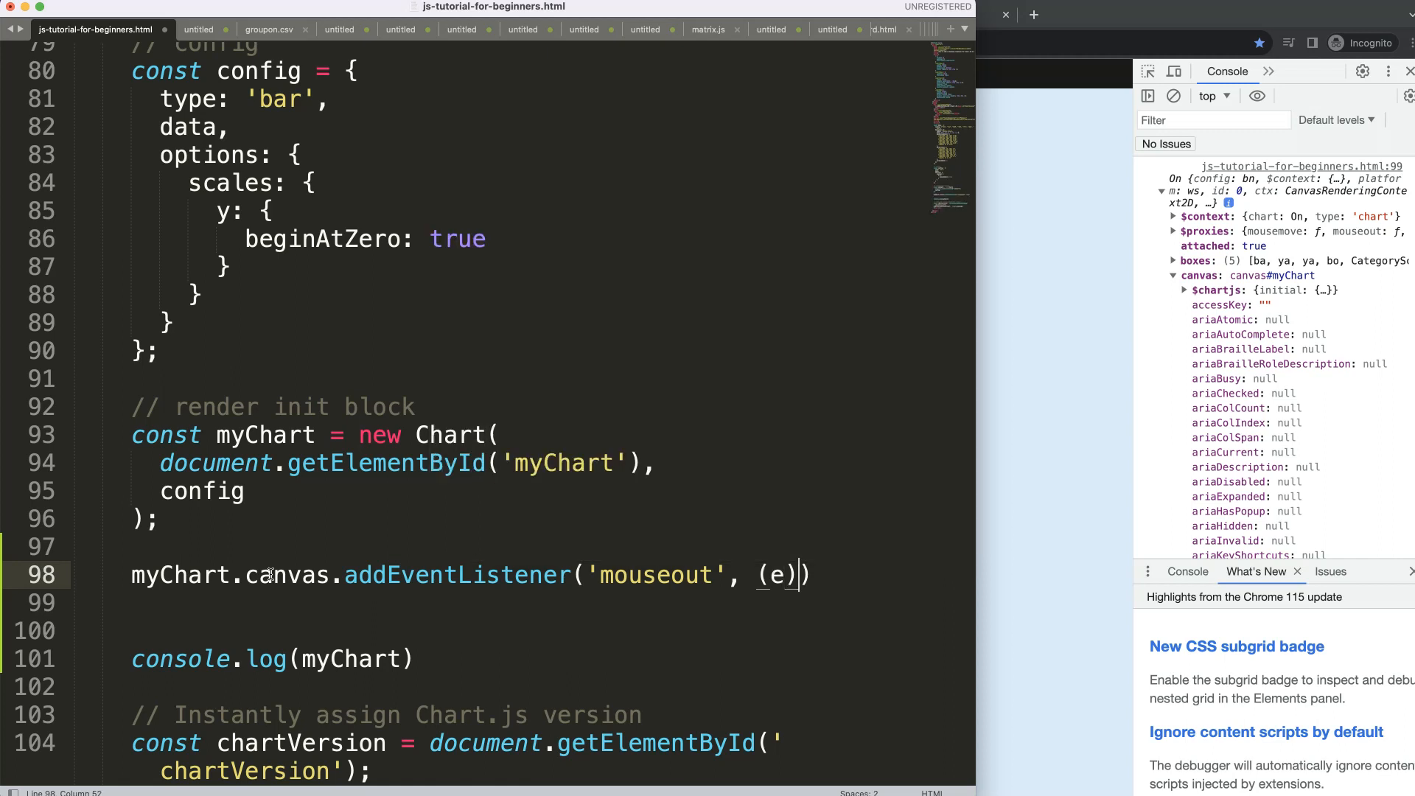
type("=> {}")
left_click(531, 603)
type("conso")
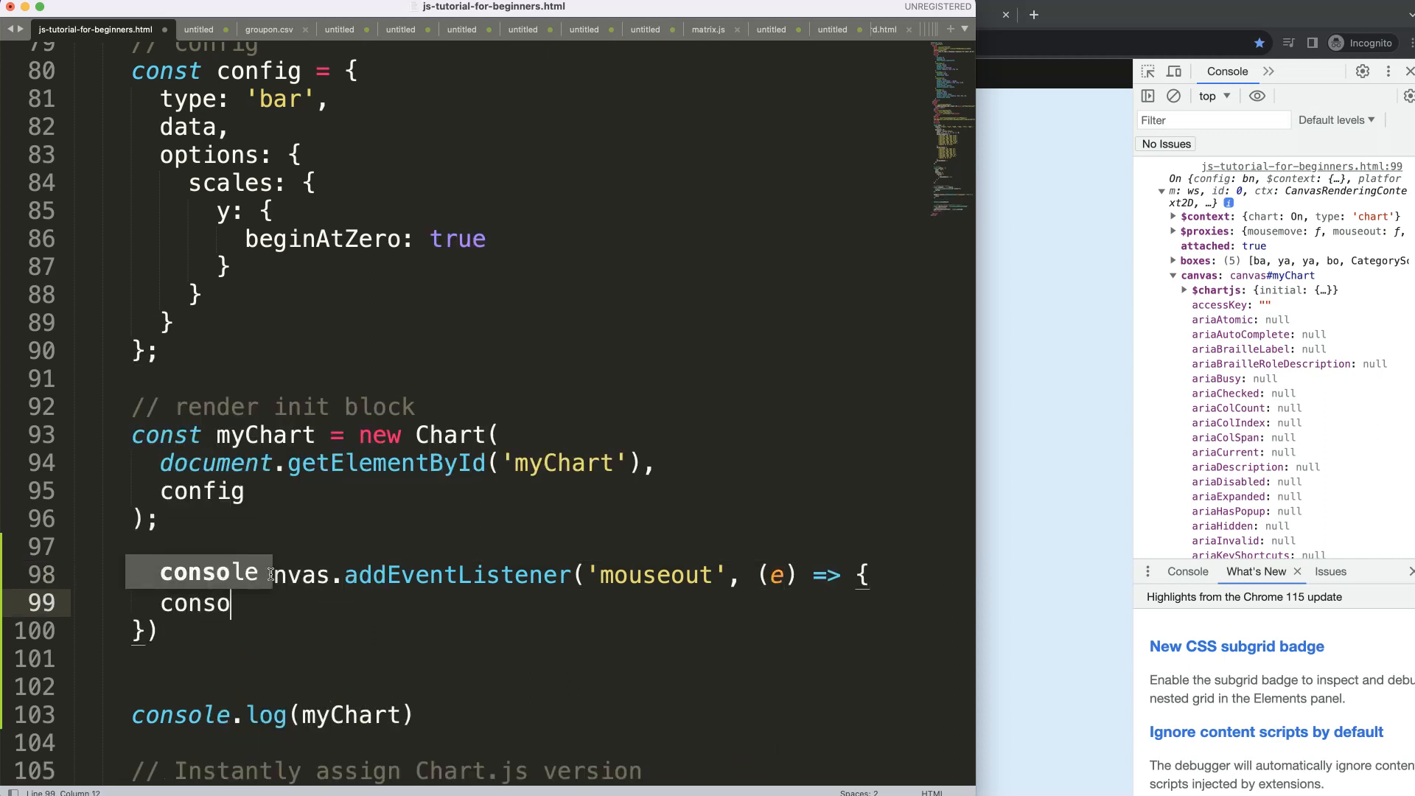
type(".log()")
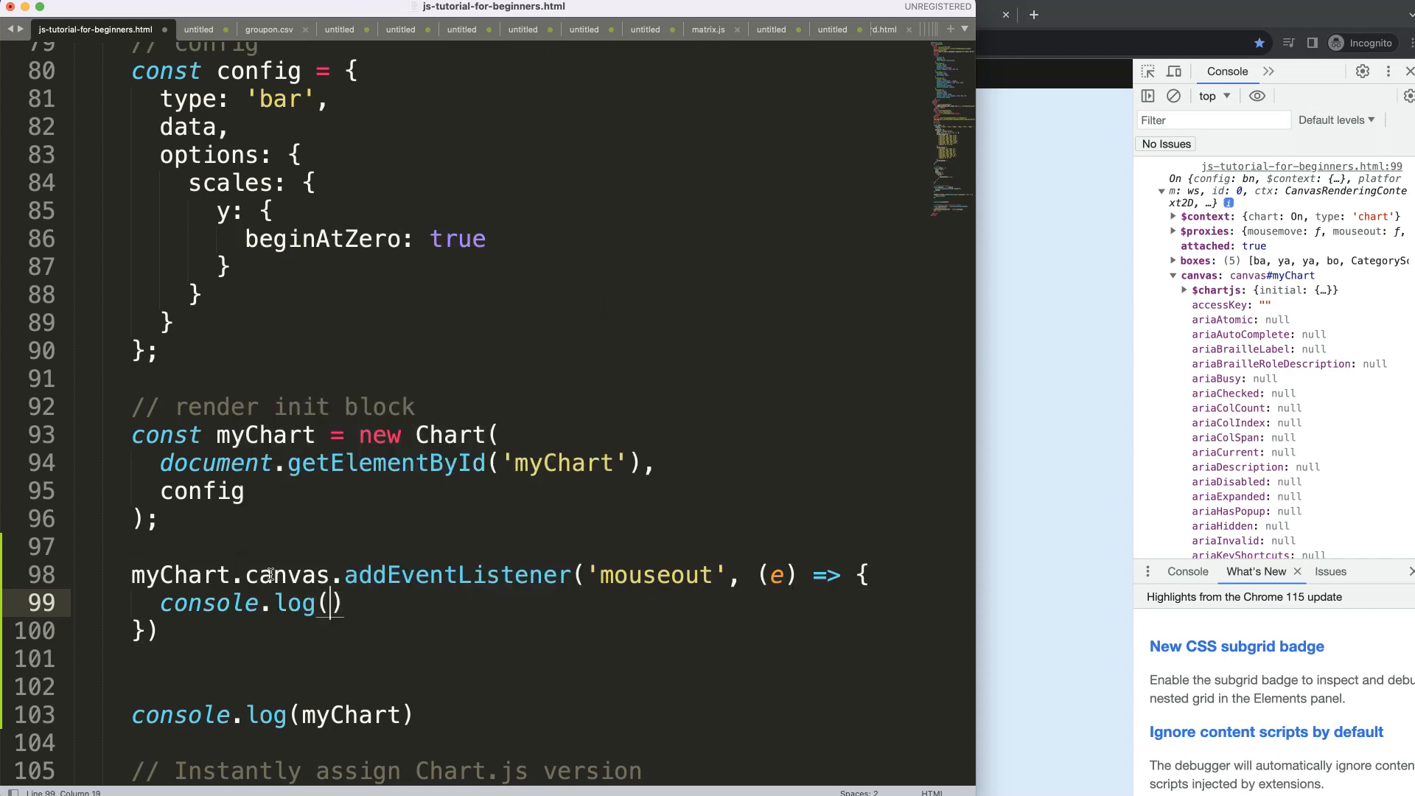
type("e")
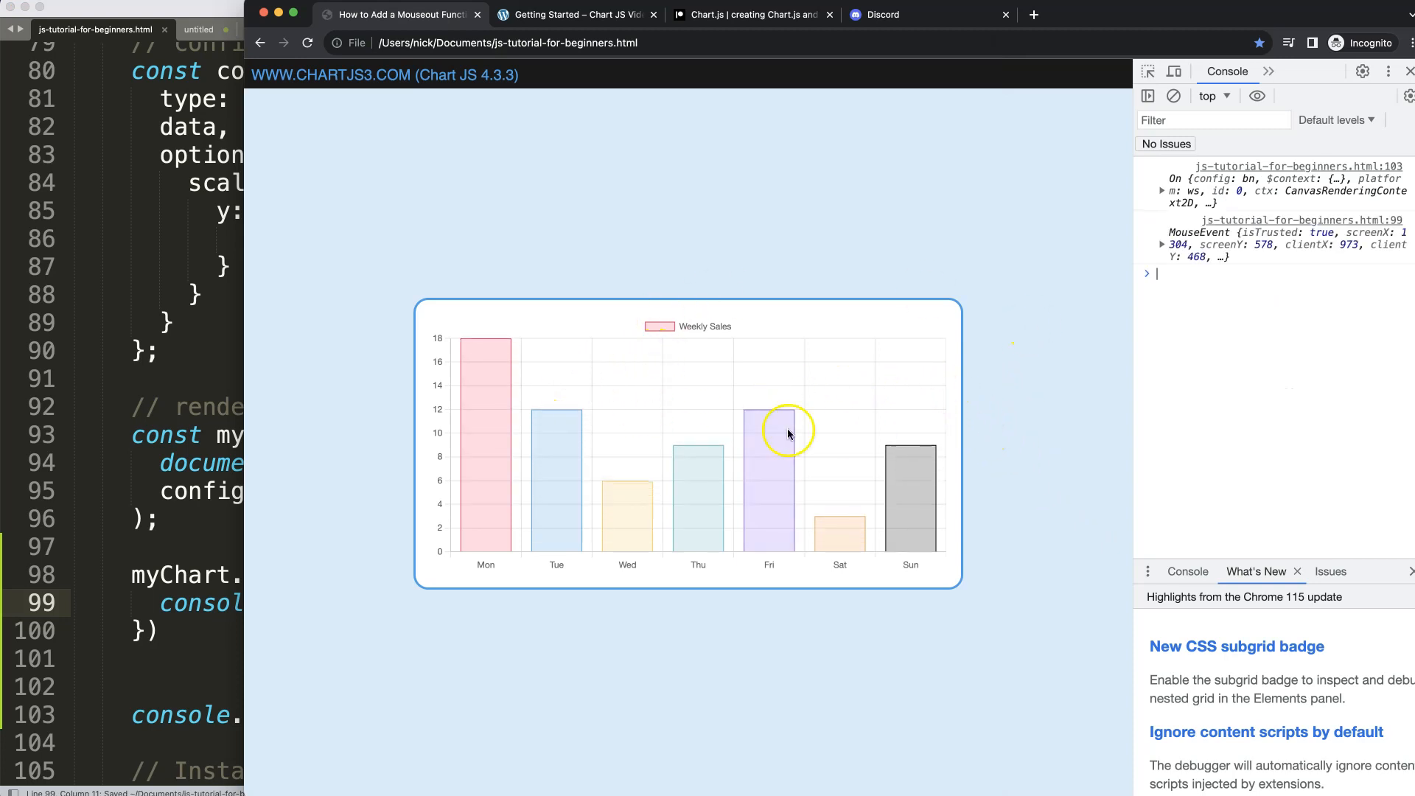
mouse_move(1116, 359)
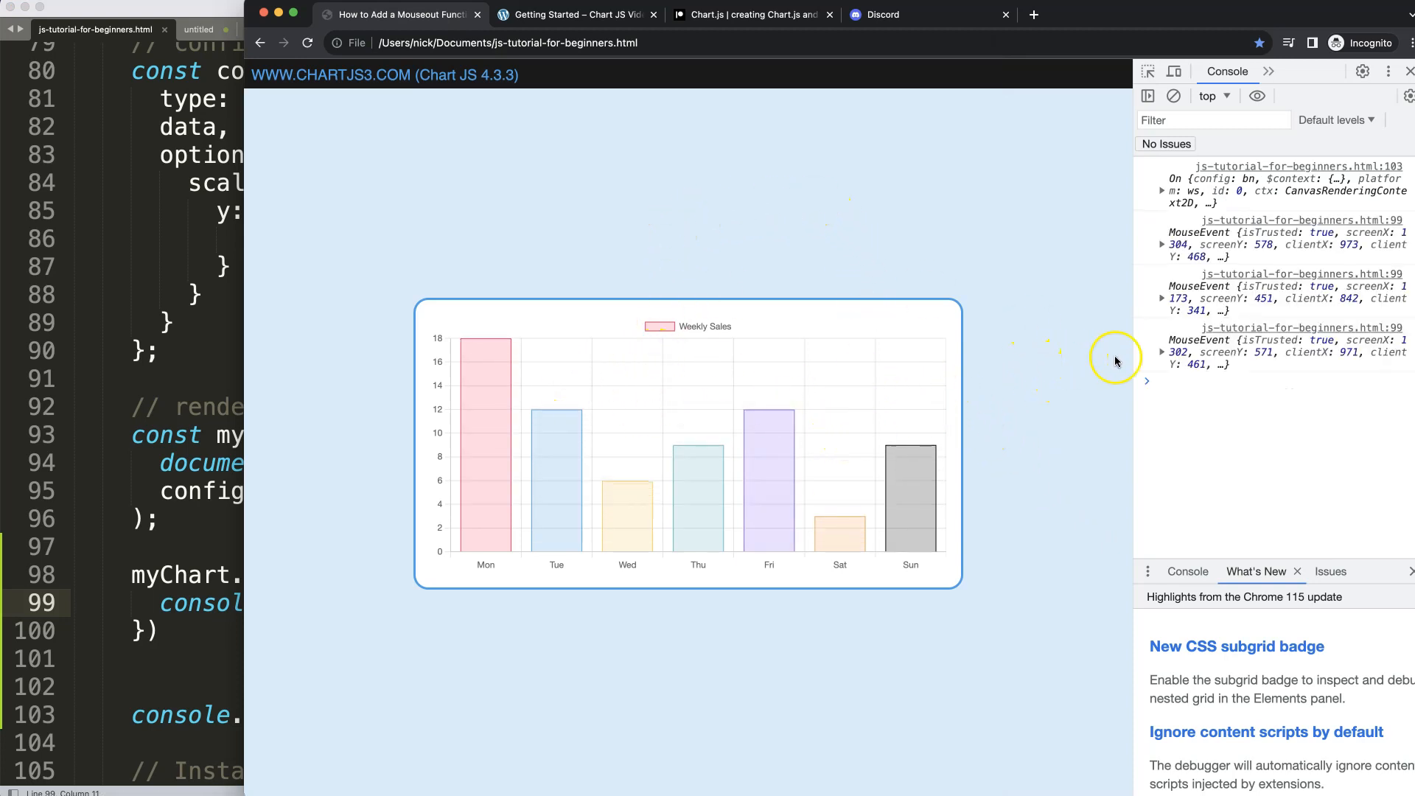
Expand a logged MouseEvent and scroll to its type 'mouseout' and canvas target properties.
left_click(1163, 352)
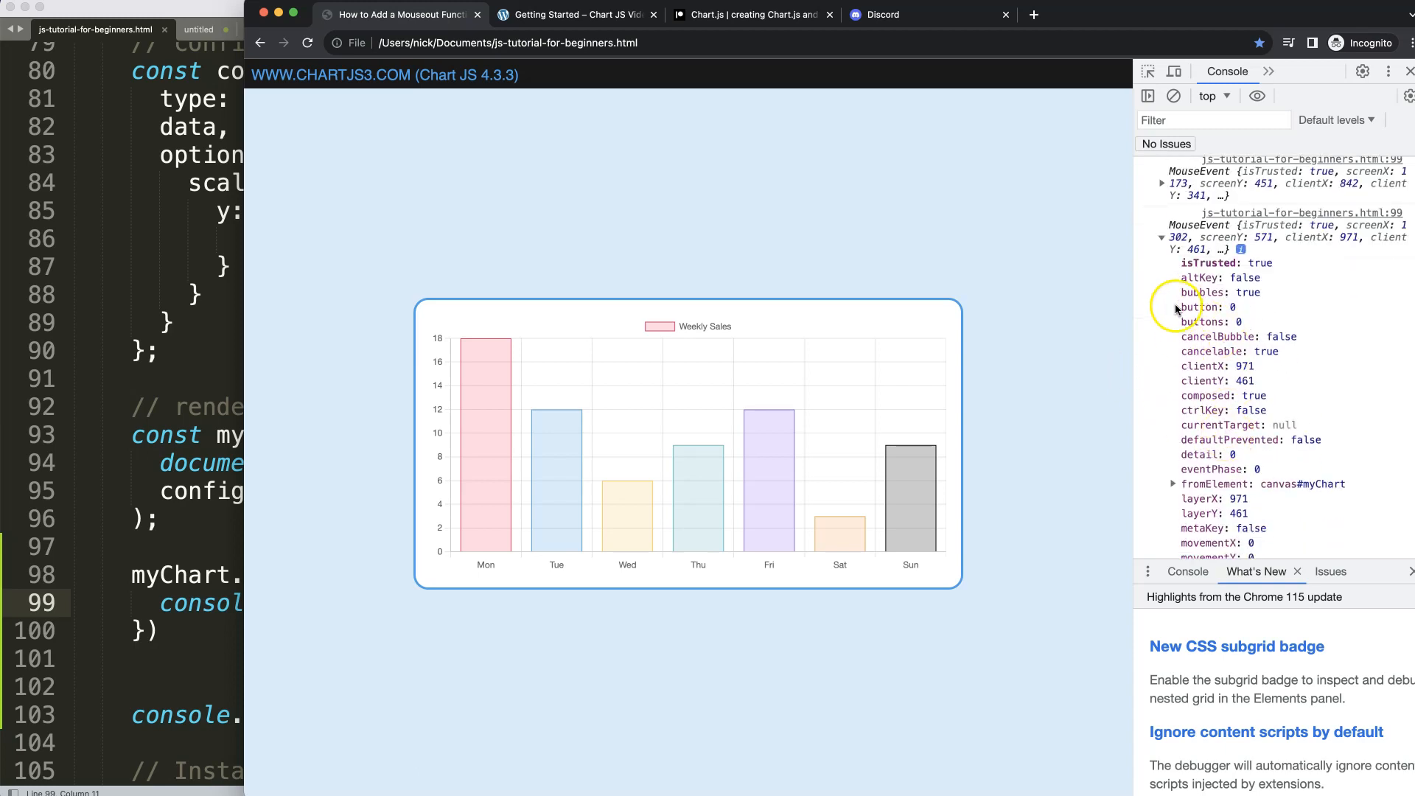
scroll("down", 3)
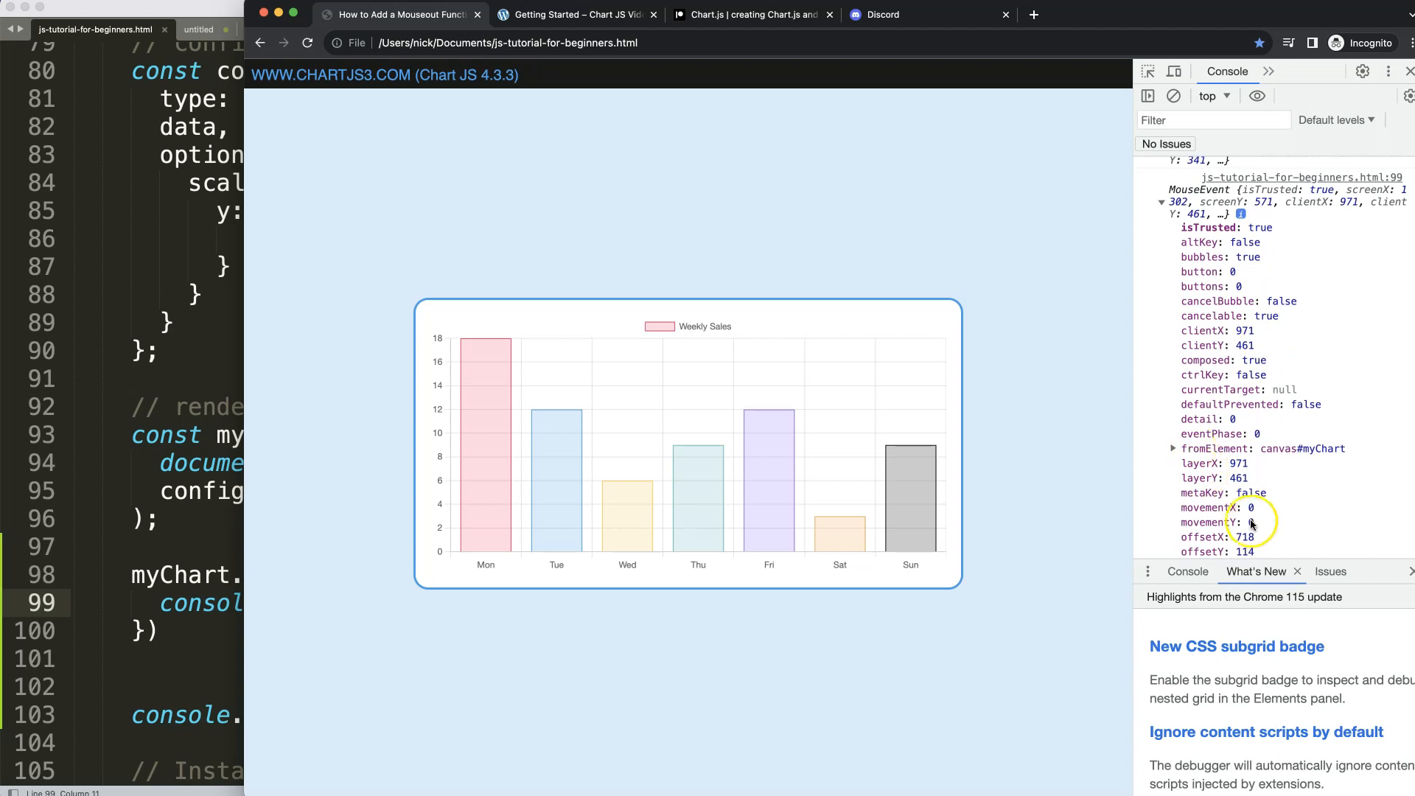
scroll("down", 3)
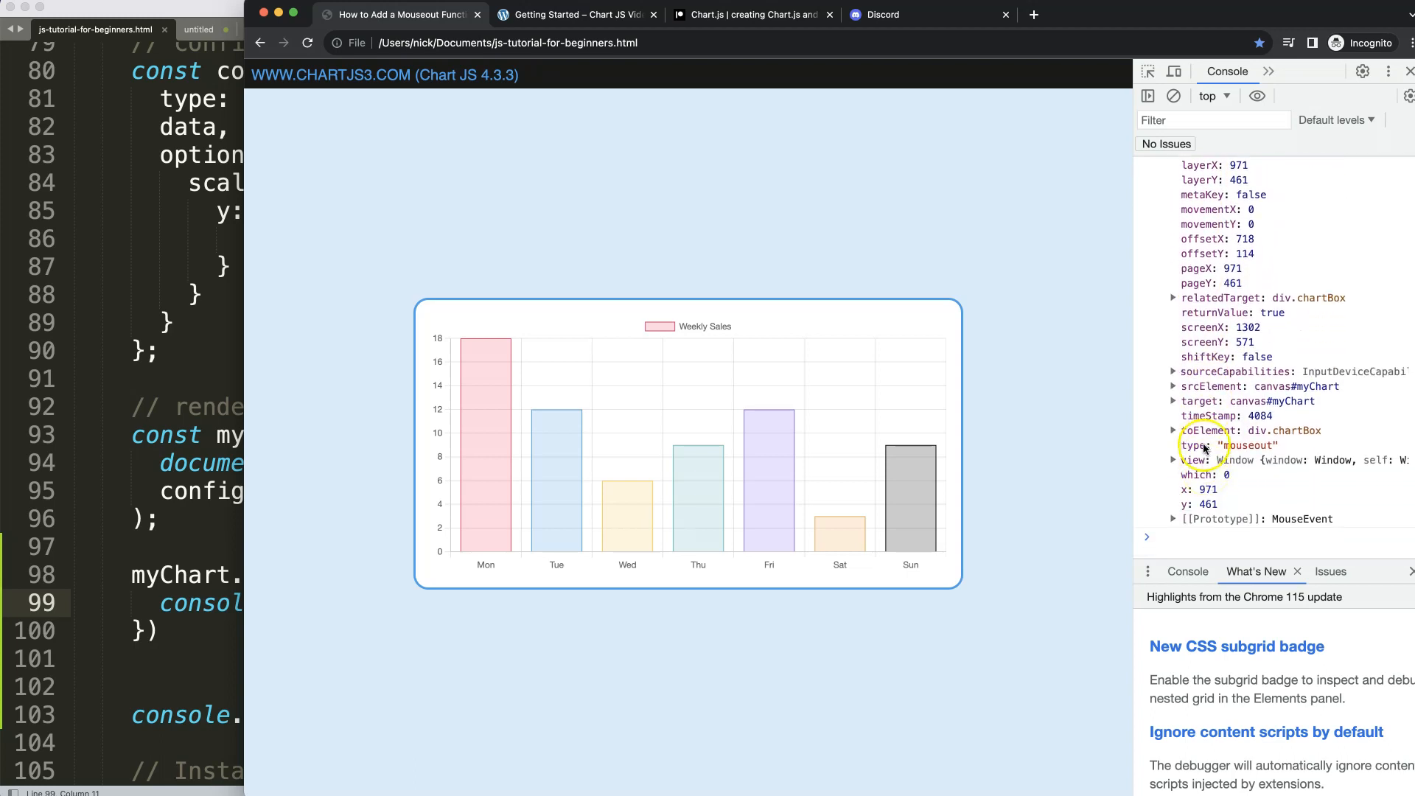
scroll("up", 3)
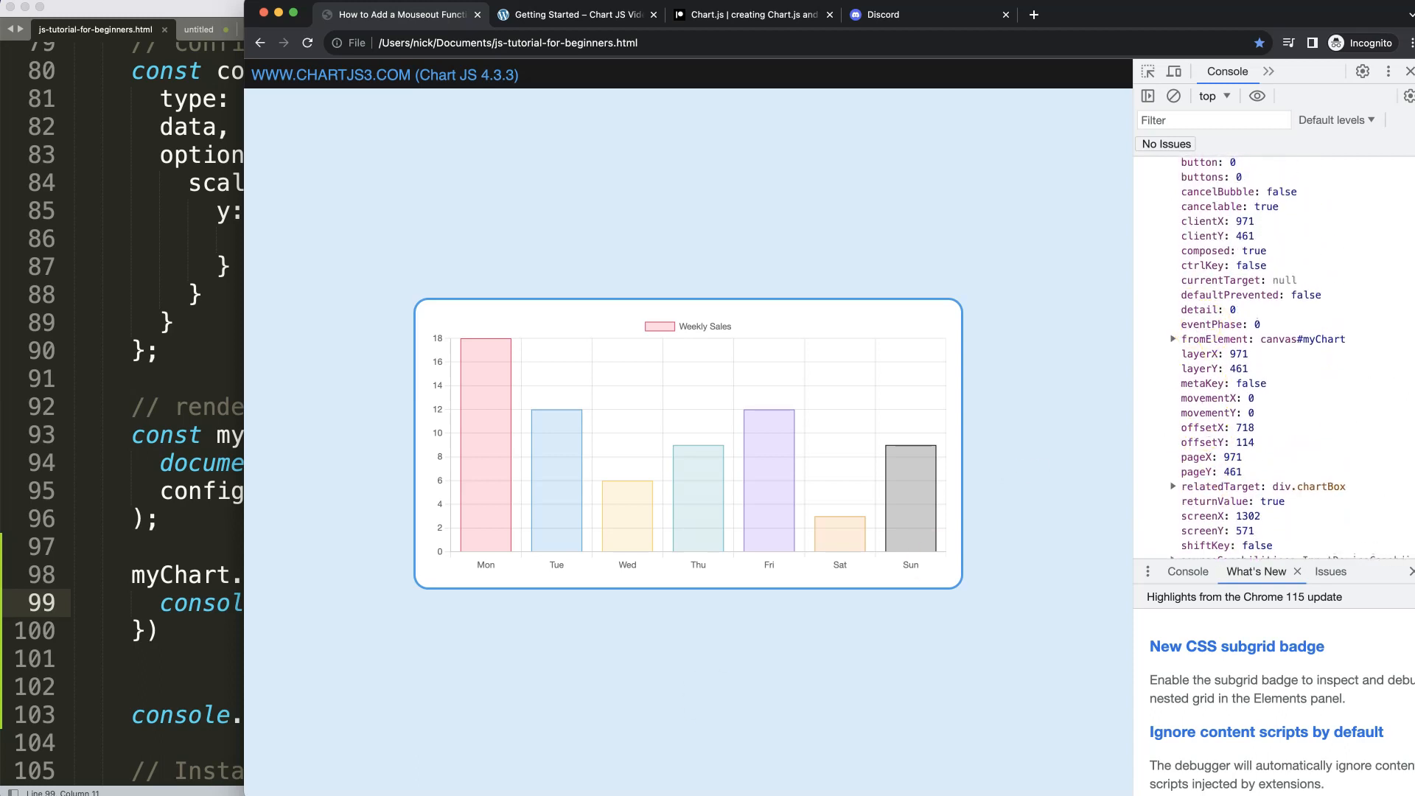
scroll("down", 3)
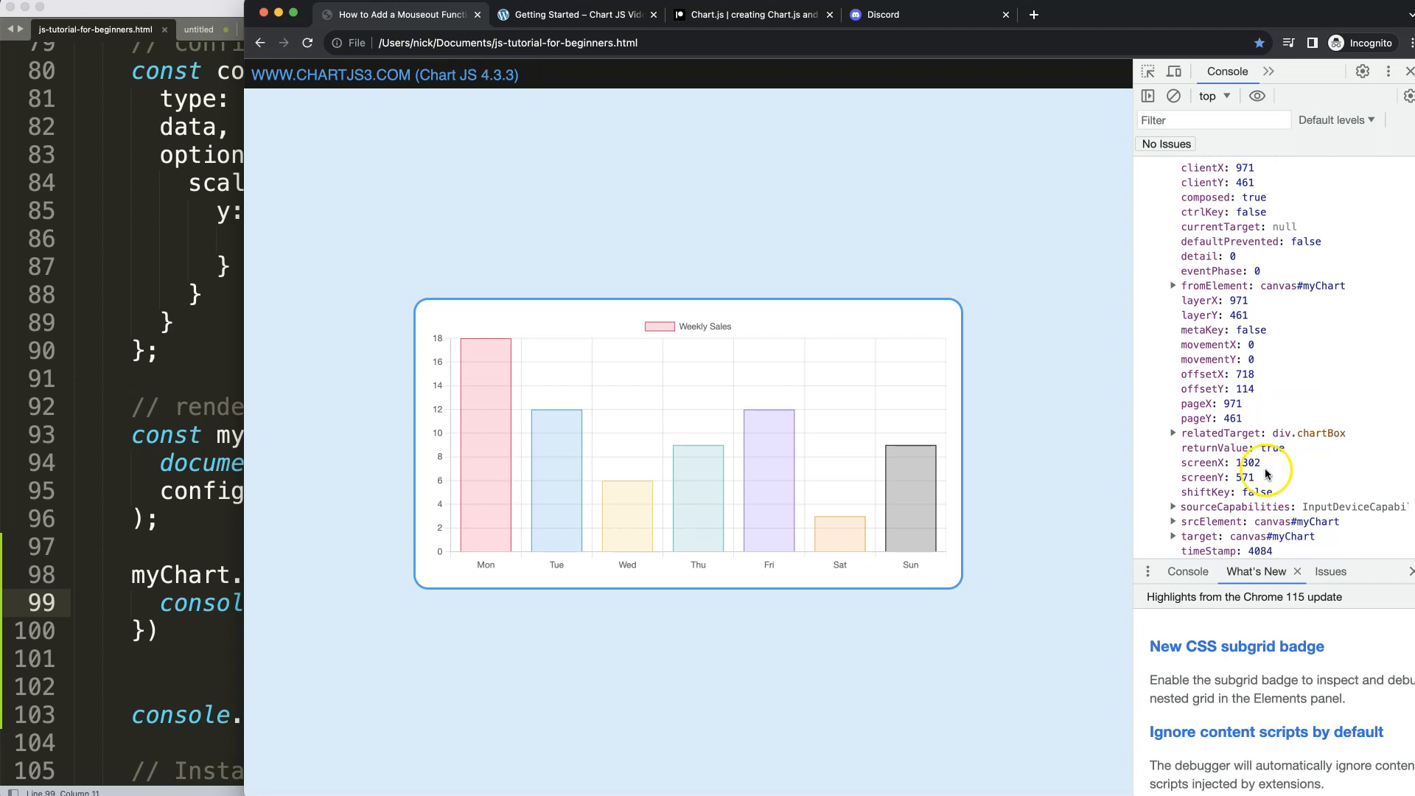
scroll("down", 3)
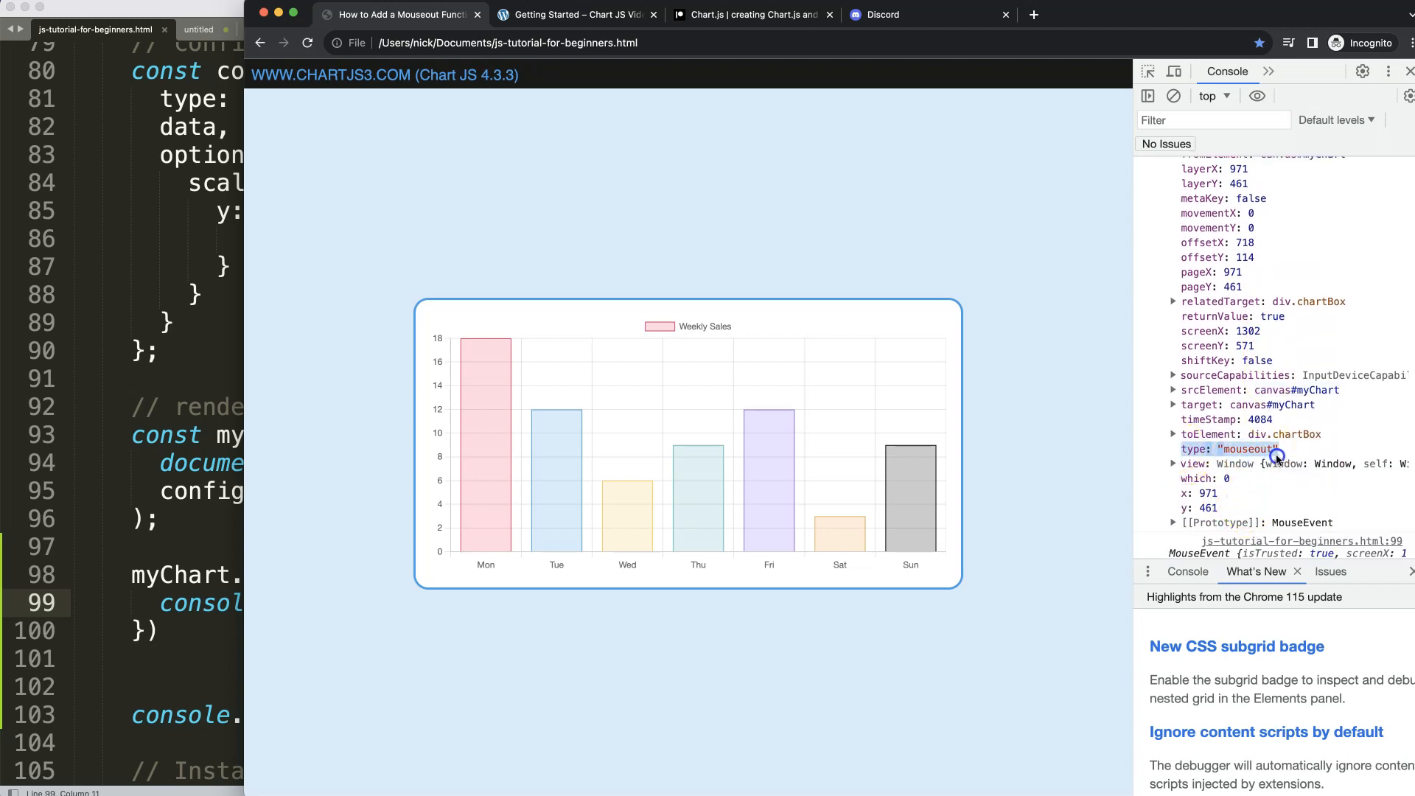
mouse_move(41, 544)
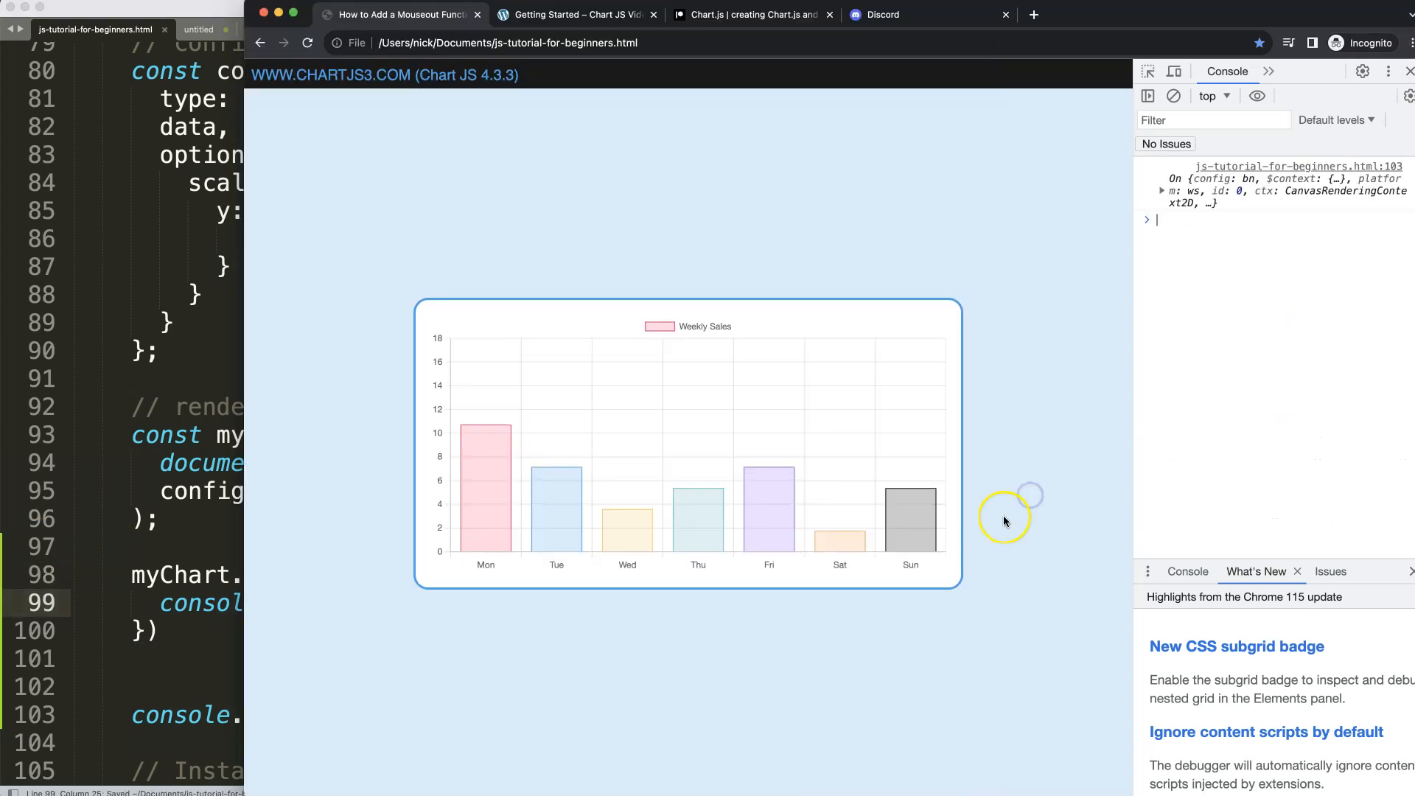
mouse_move(1056, 413)
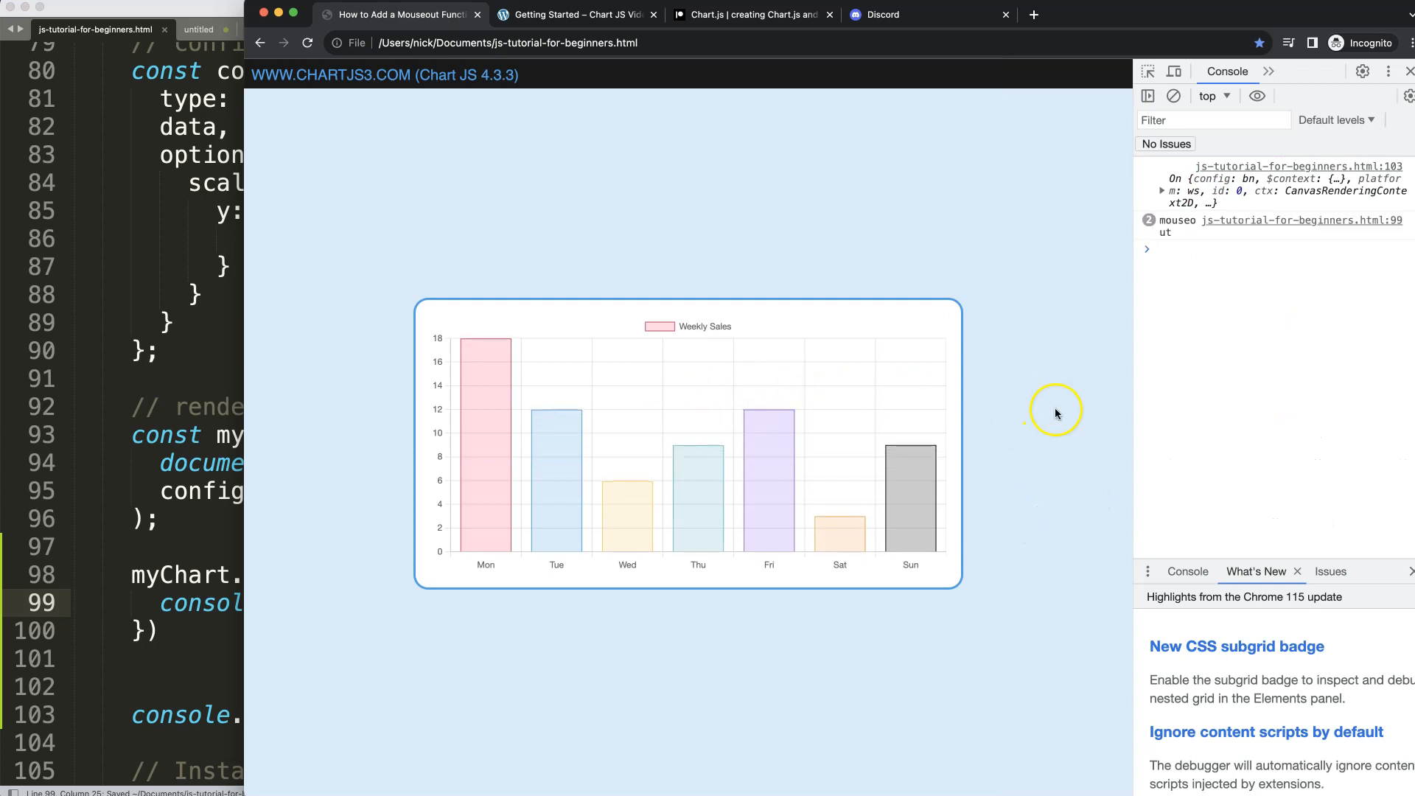
mouse_move(202, 361)
type("// ")
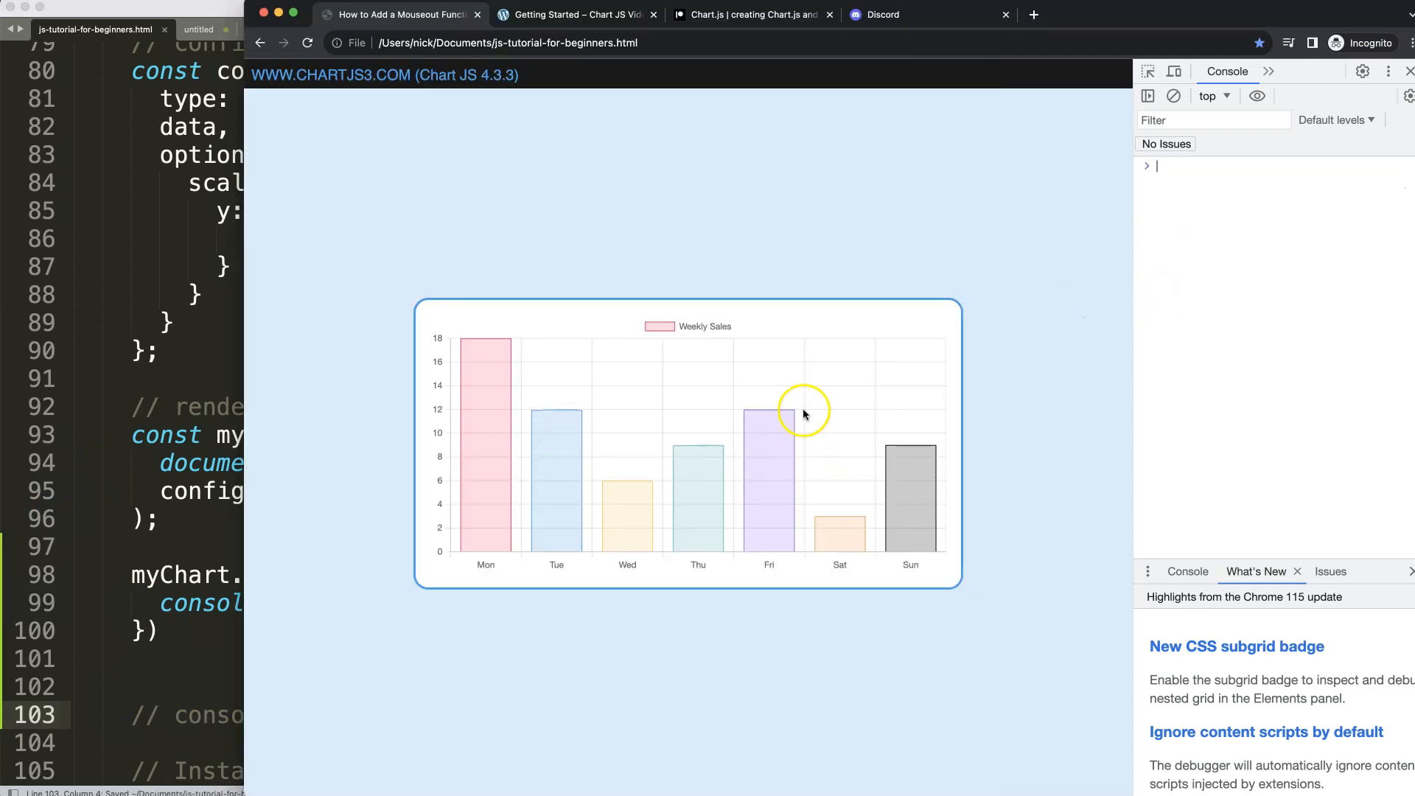
mouse_move(808, 251)
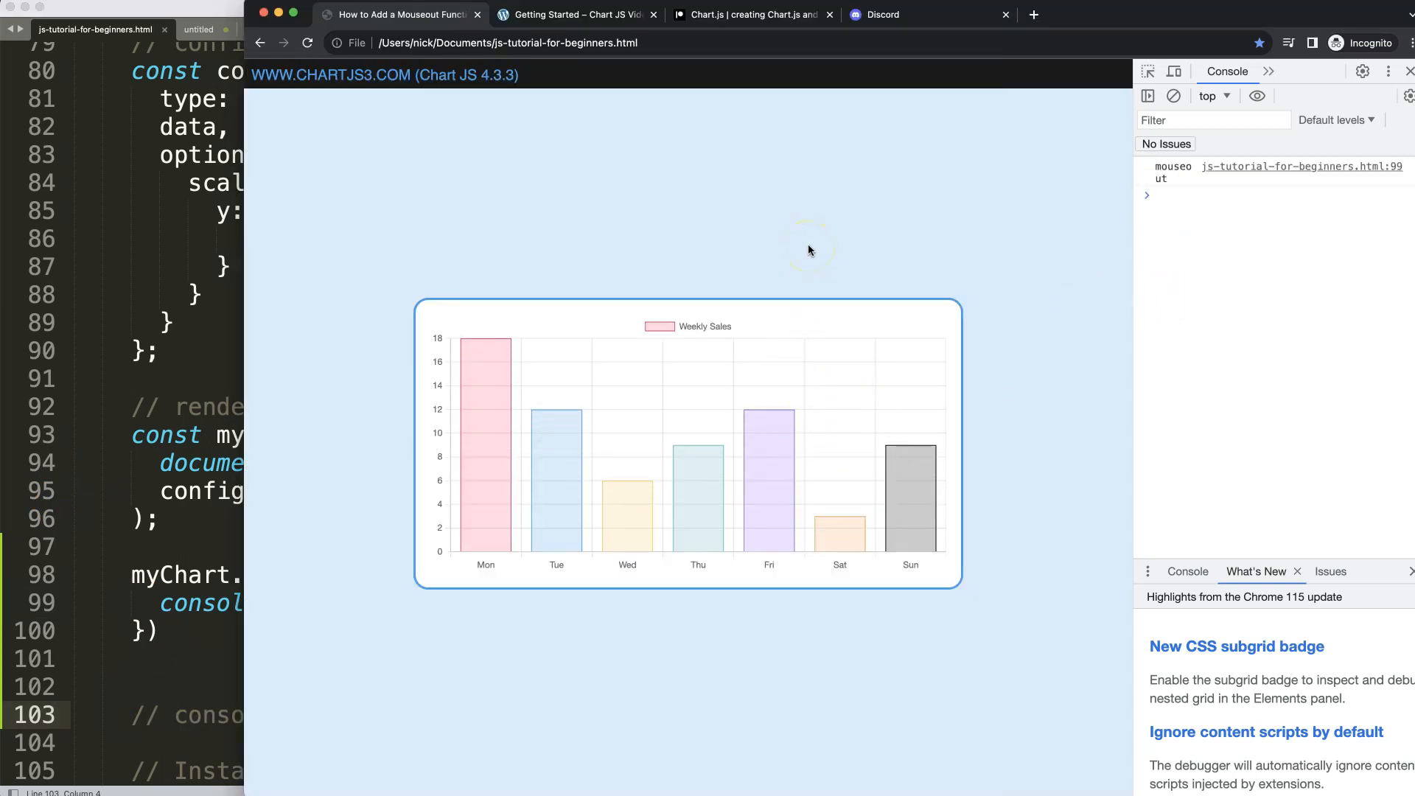